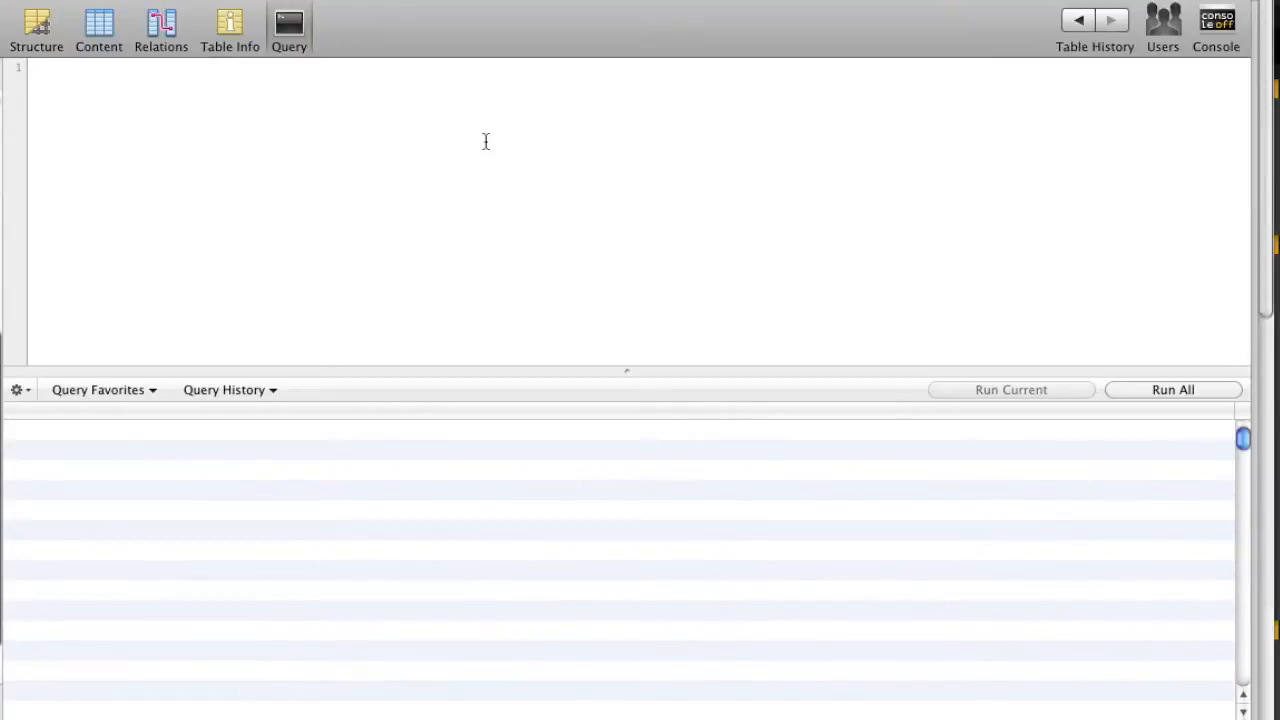
mouse_move(387, 163)
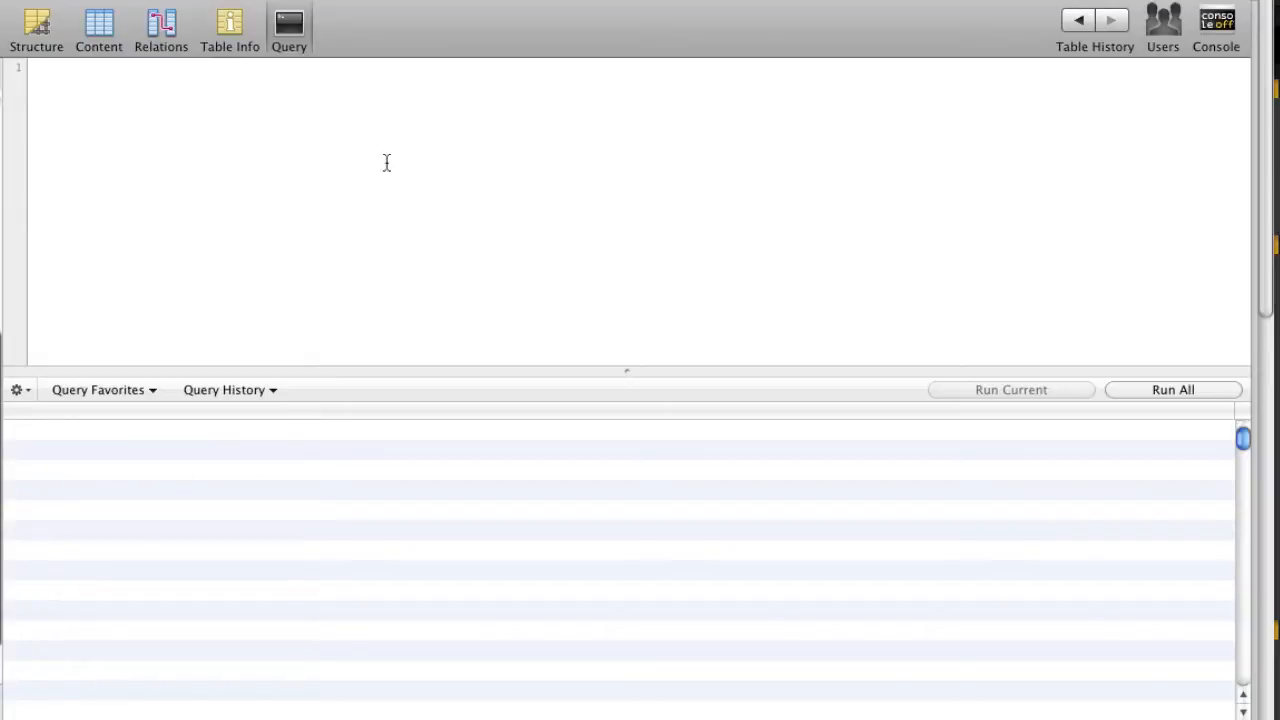
mouse_move(285, 157)
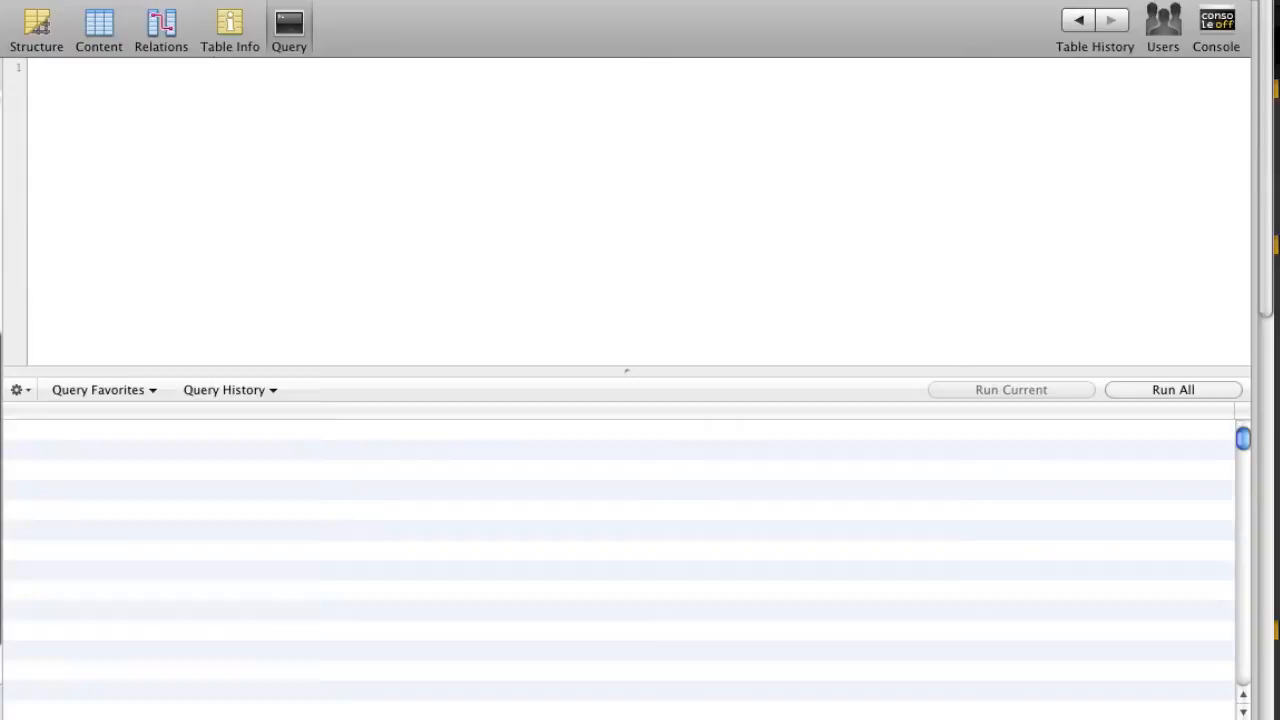
Show all rows of the users table in Content view with the UserID filter cleared, then return to the Query editor.
left_click(98, 28)
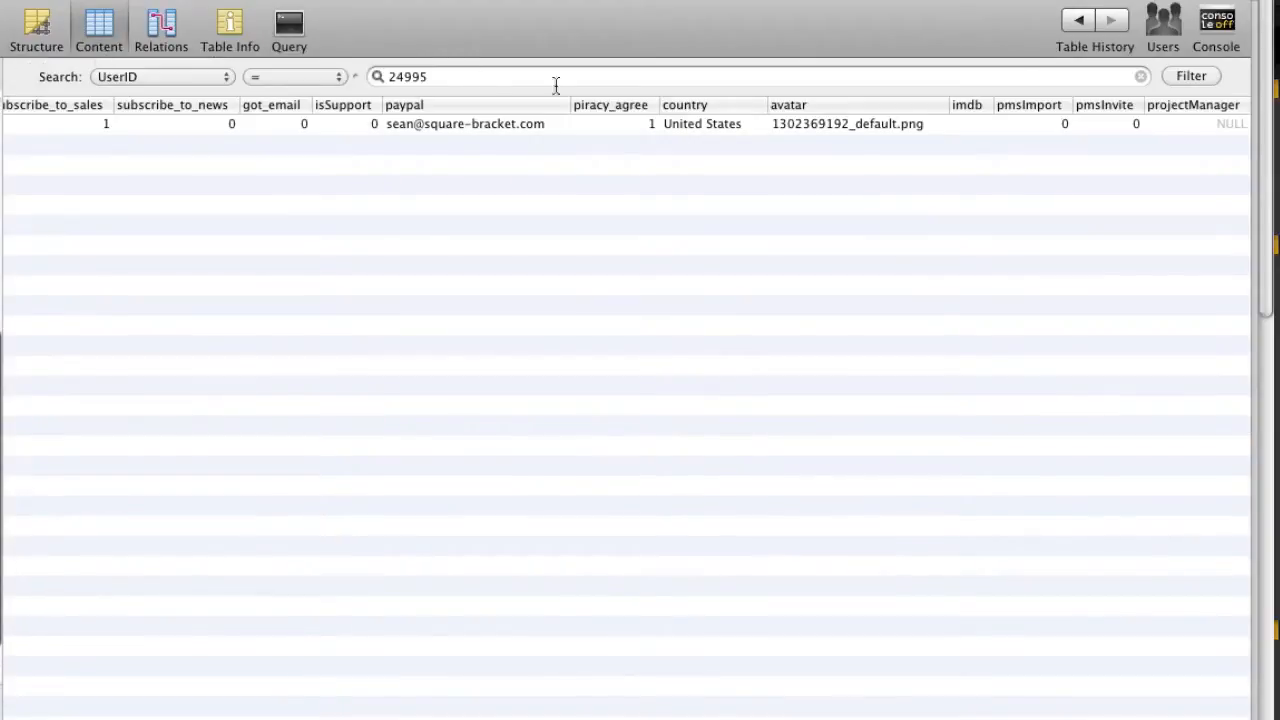
left_click(1141, 76)
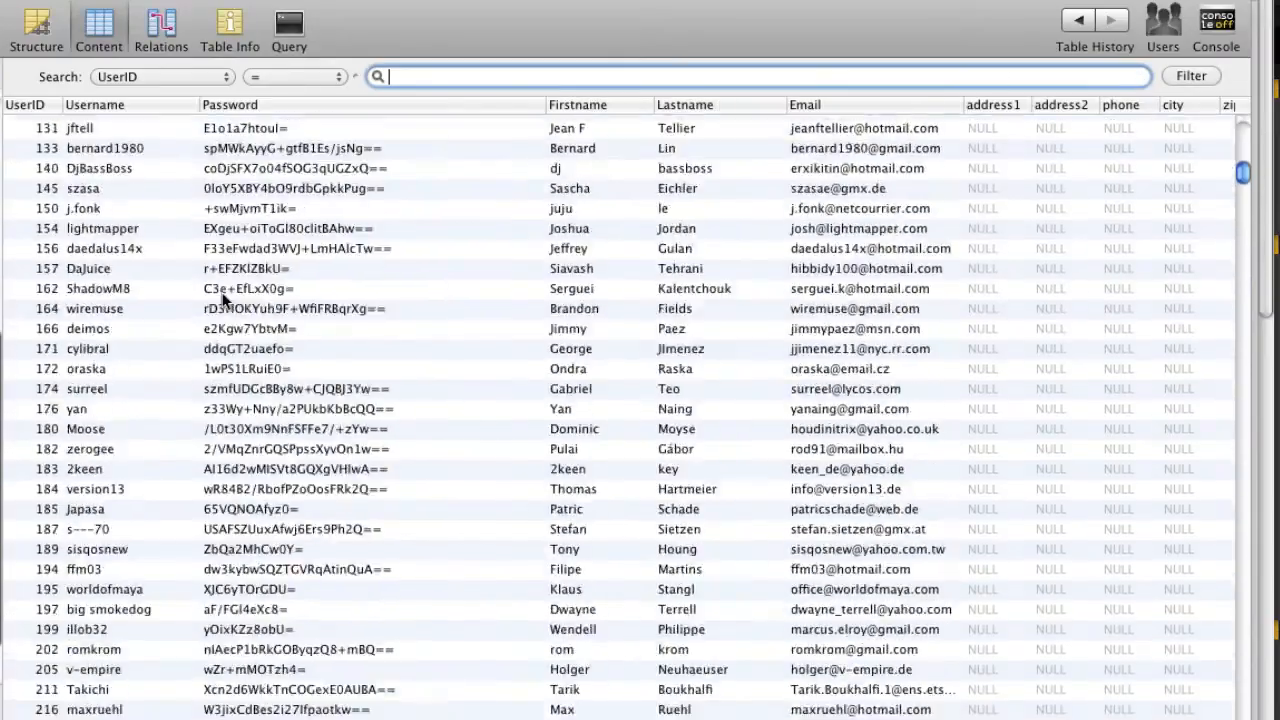
scroll("down", 3)
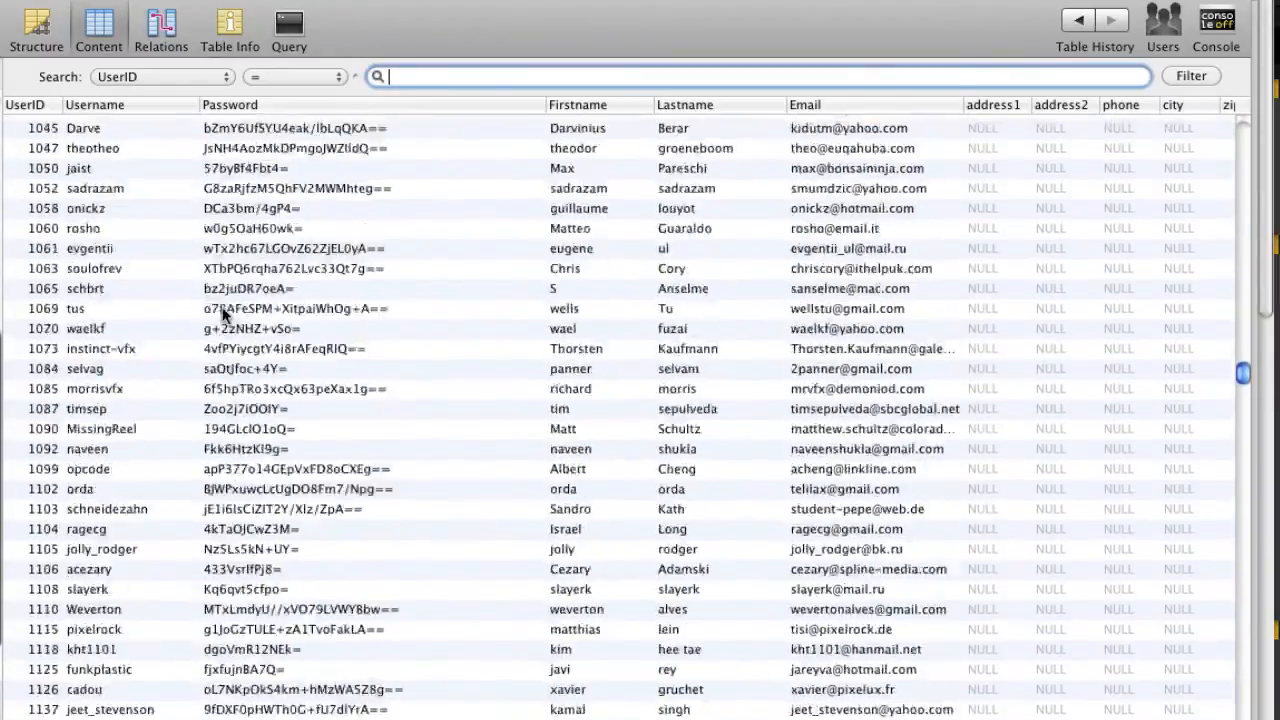
scroll("up", 3)
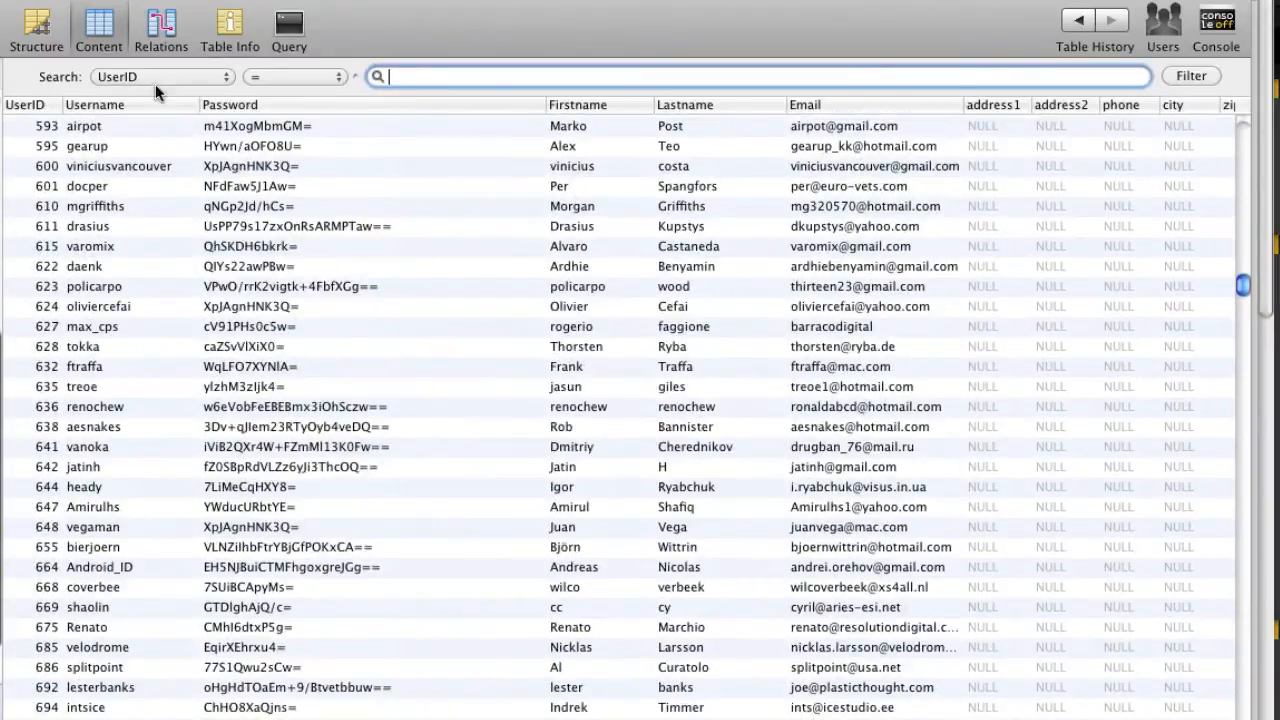
left_click(289, 28)
type("SELECT")
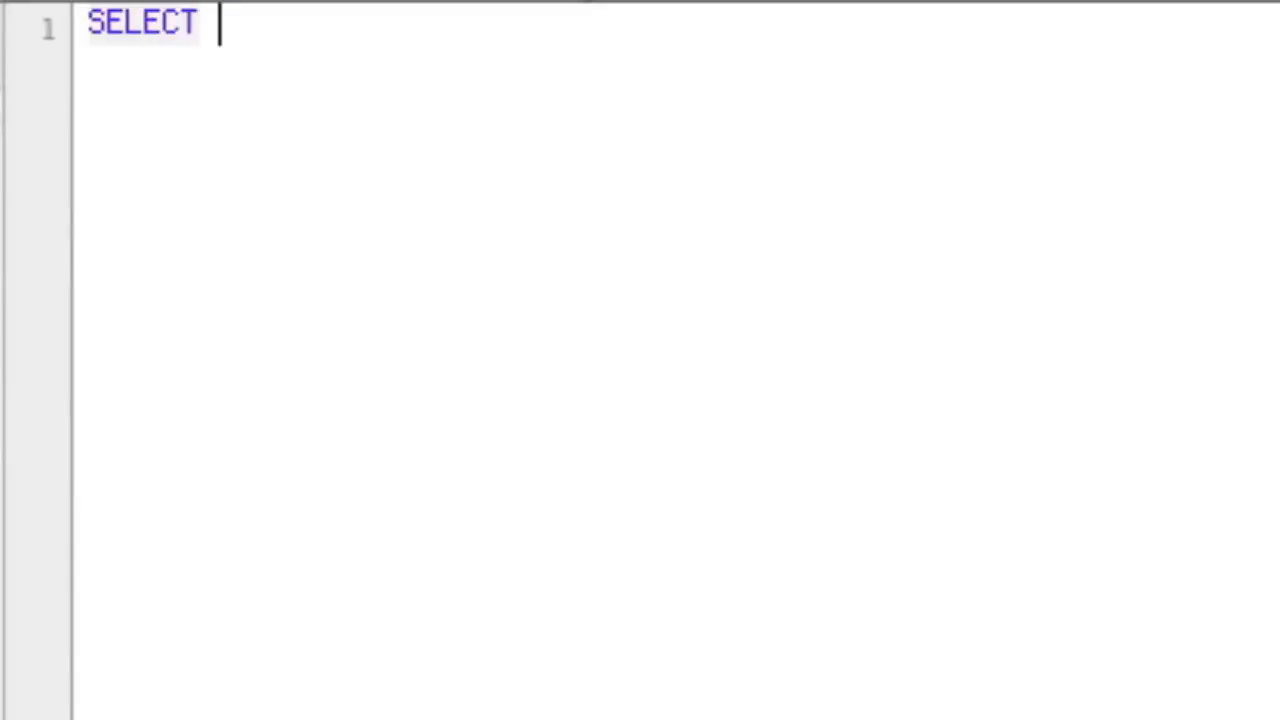
Write SELECT Username, COUNT(Username) AS cnt FROM users.
type("User")
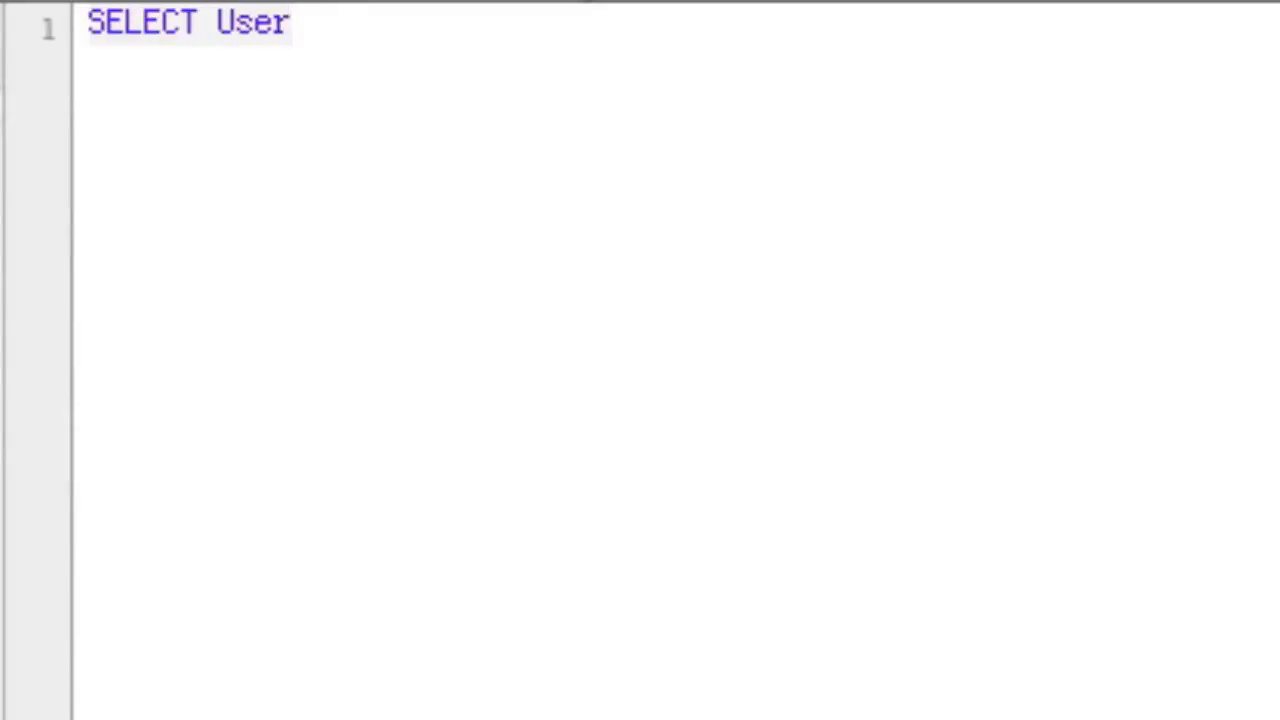
type("name")
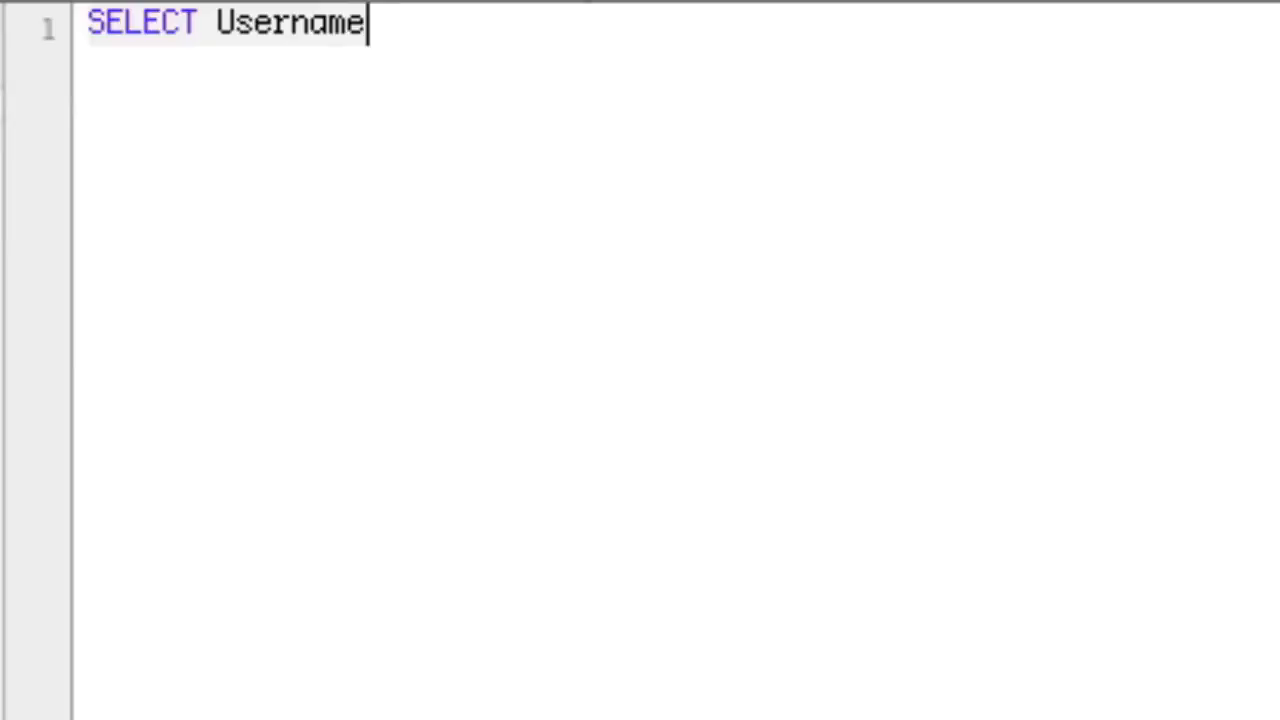
type(", COUNT(")
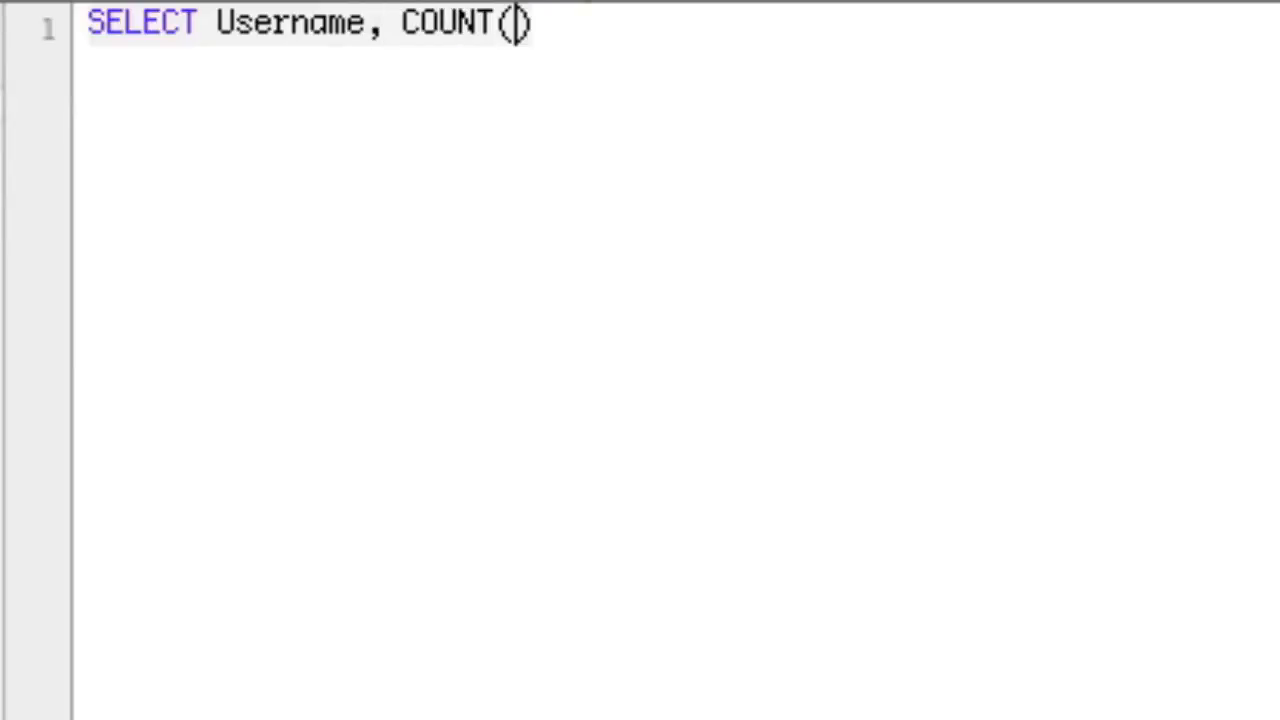
type("Username")
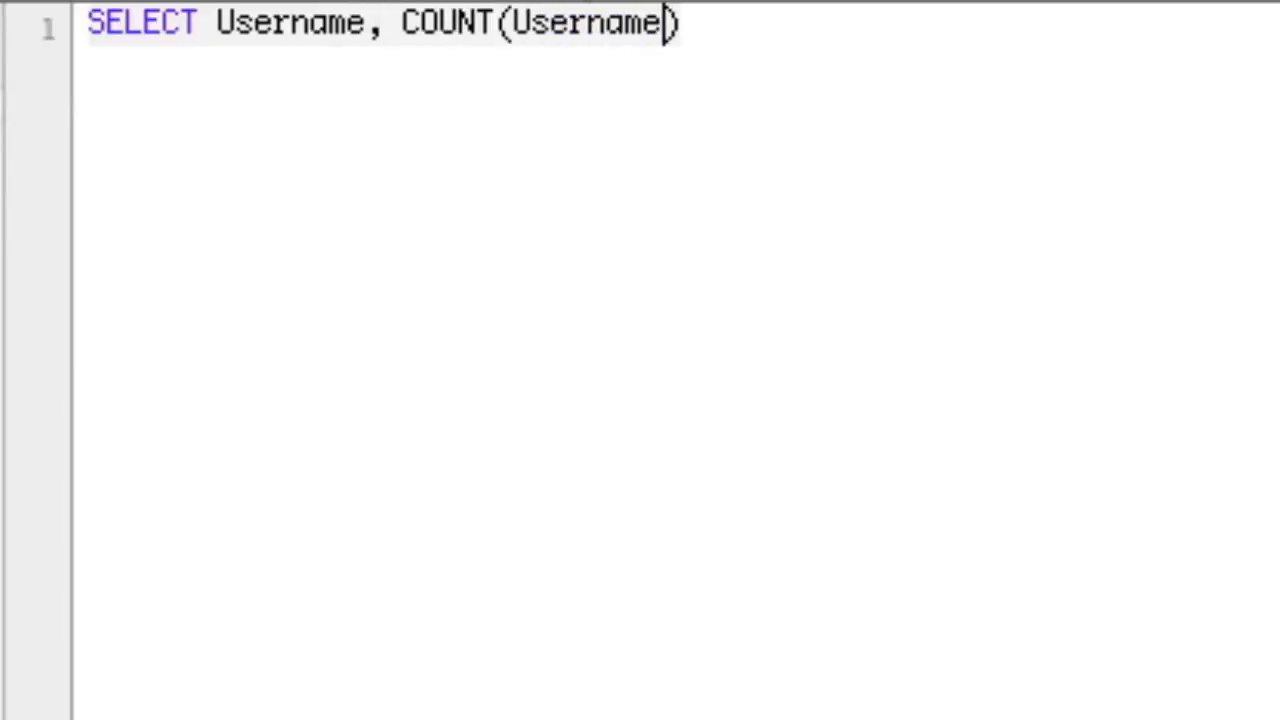
type("AS cnt")
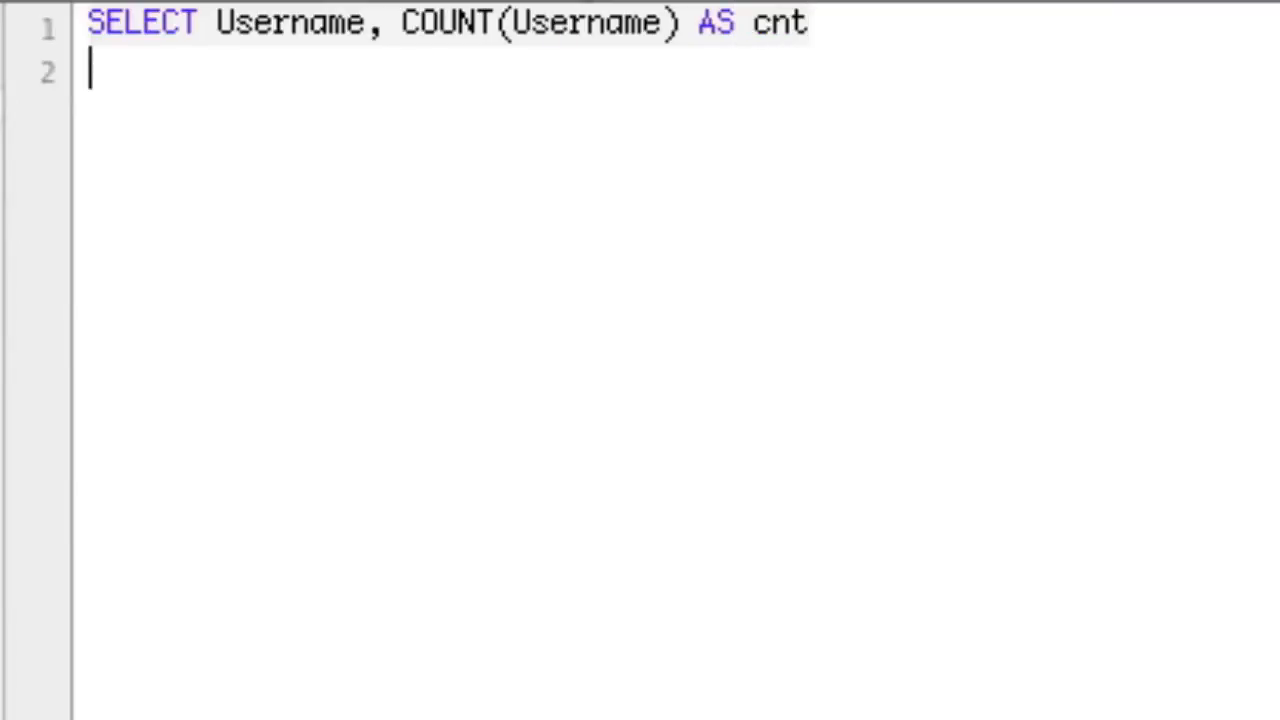
type("FROM users")
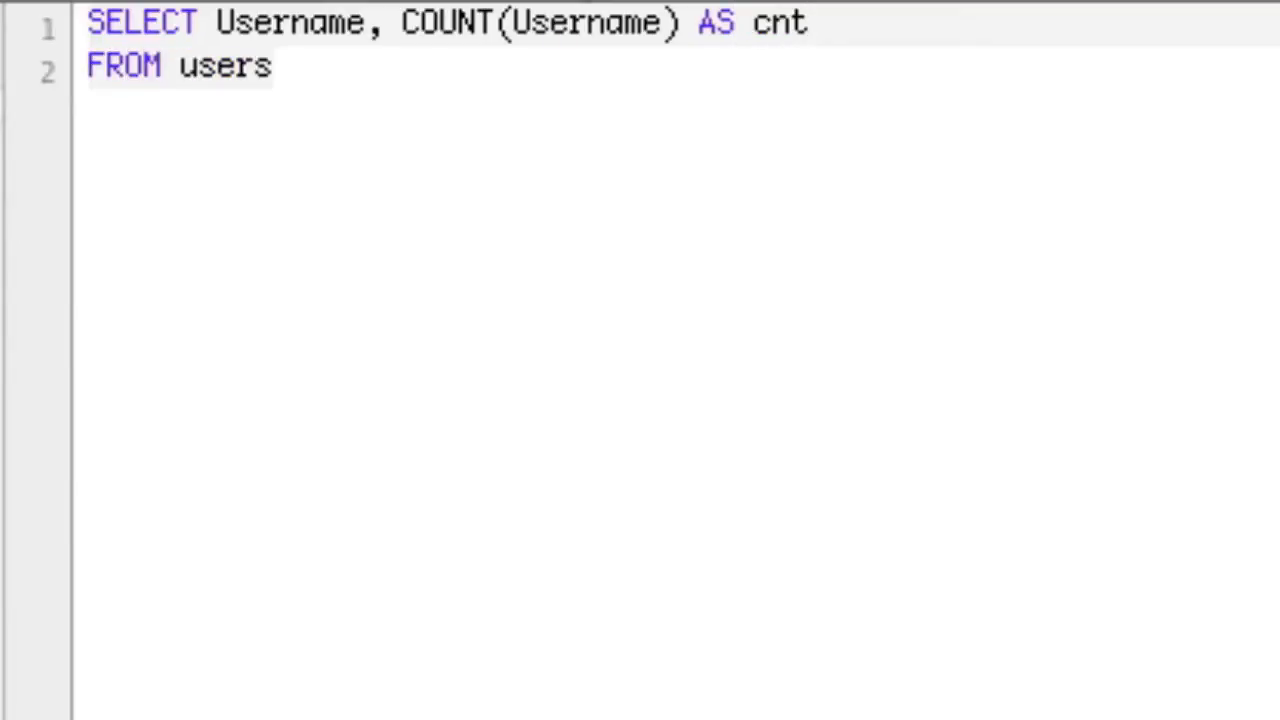
key("Return")
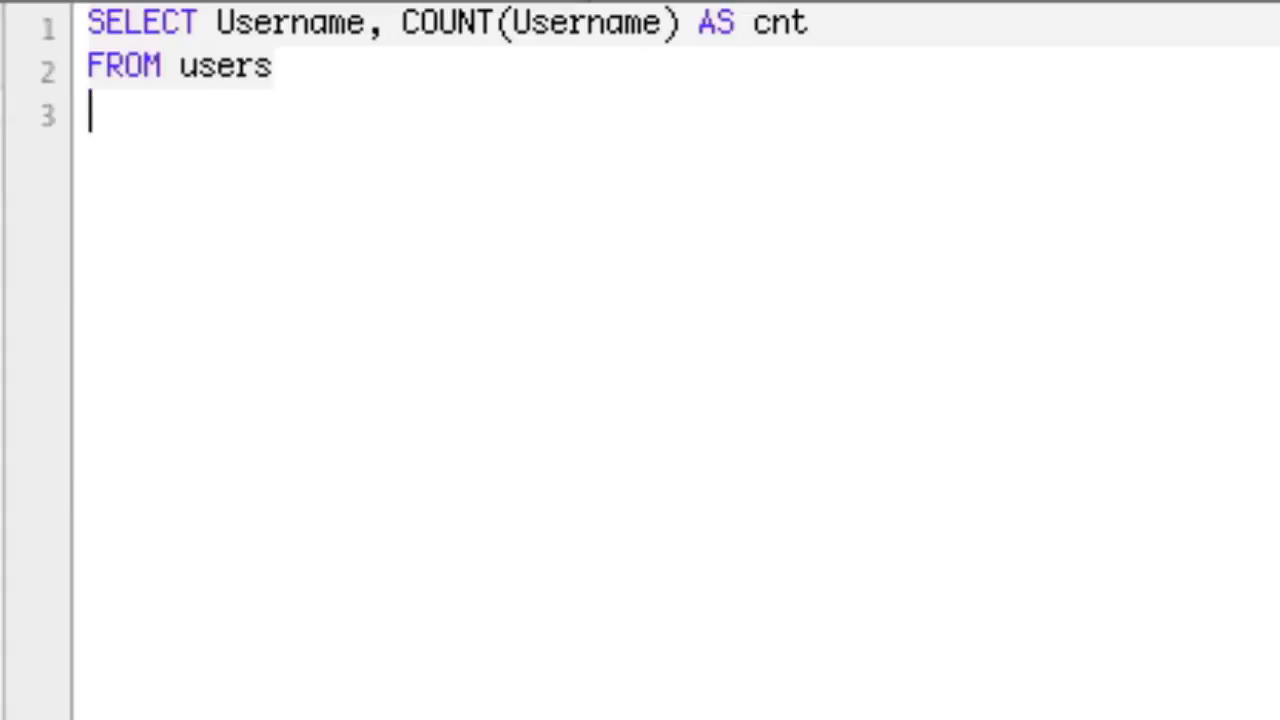
Add GROUP BY `Username` and a WHERE cnt > 1 condition on new lines.
type("GROUP BY")
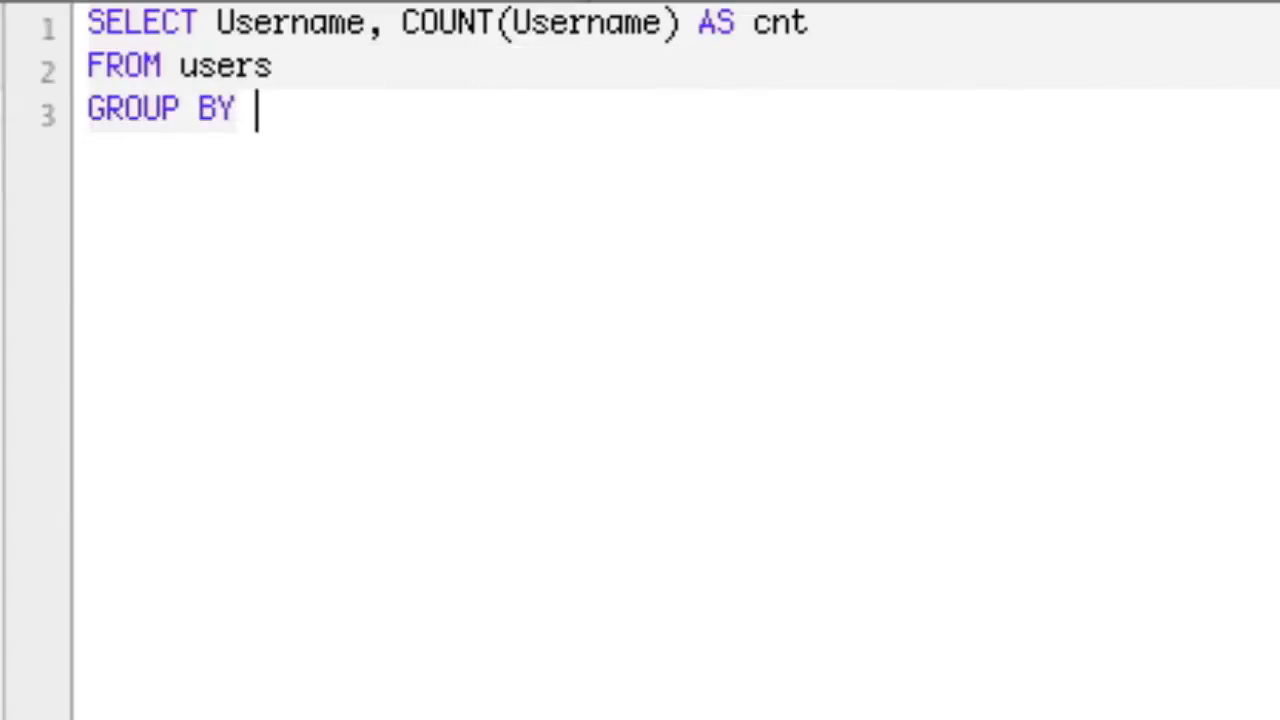
type("Username`\\")
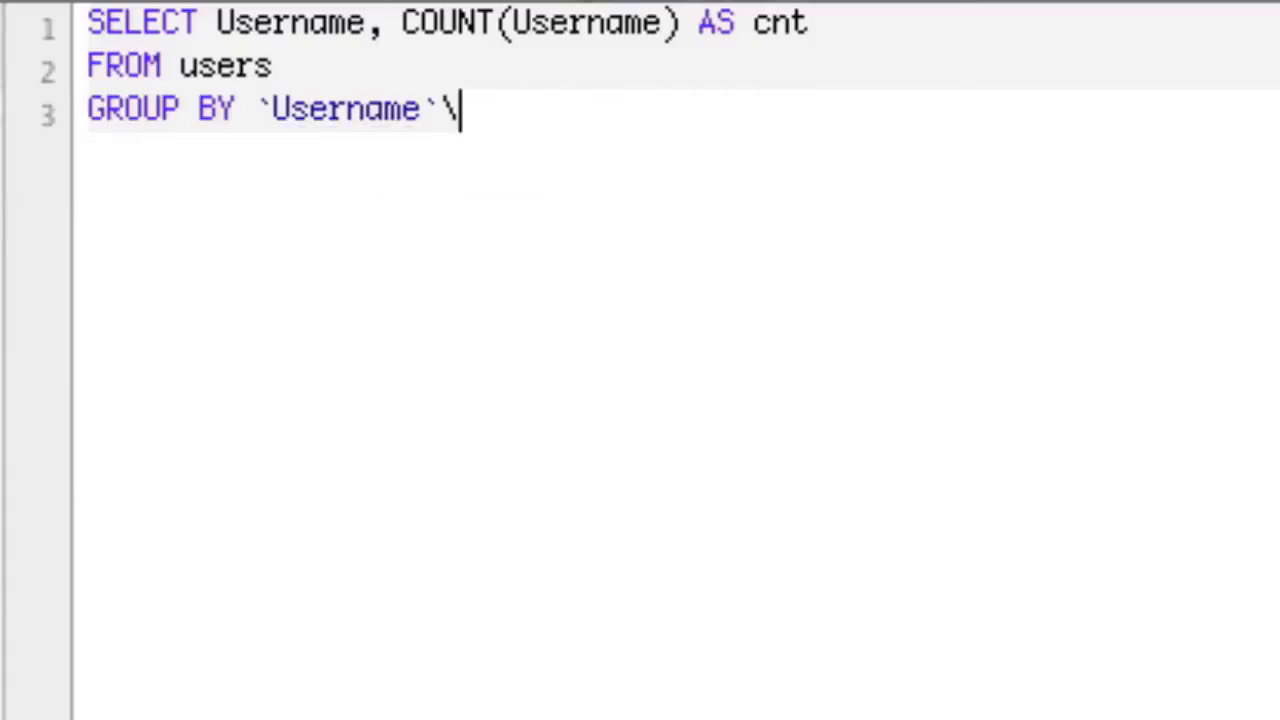
key("Return")
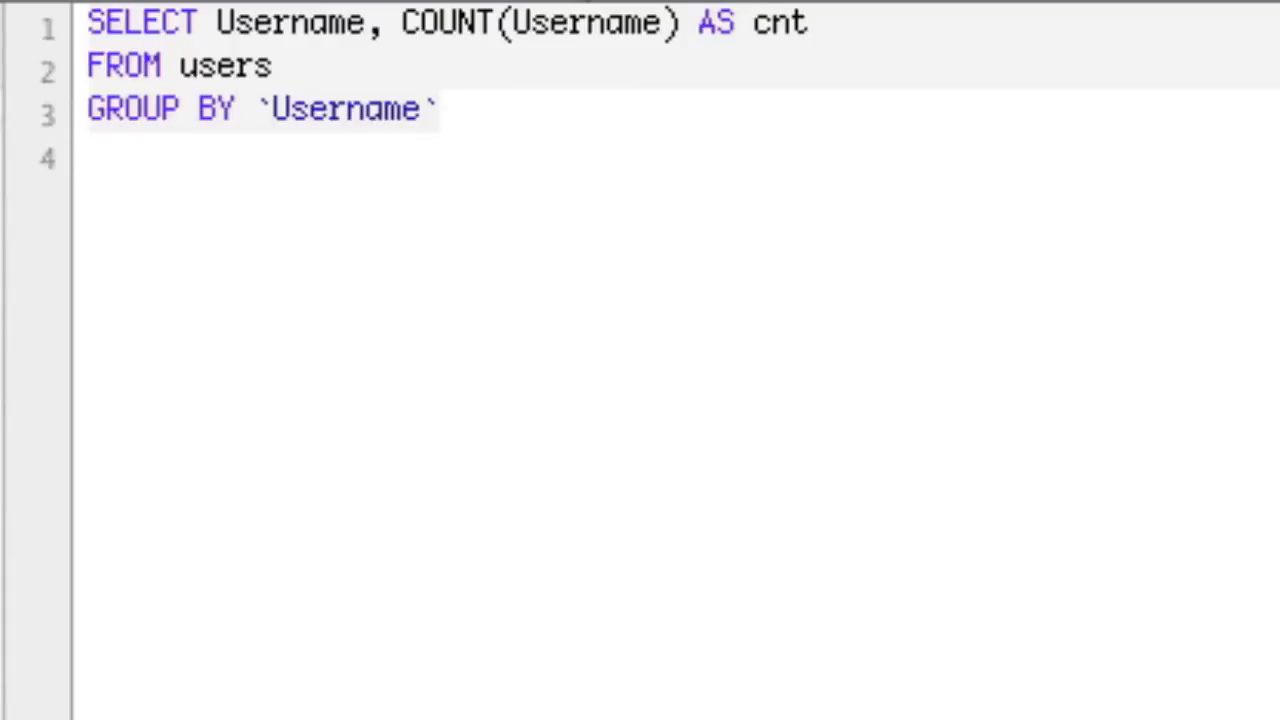
type("W")
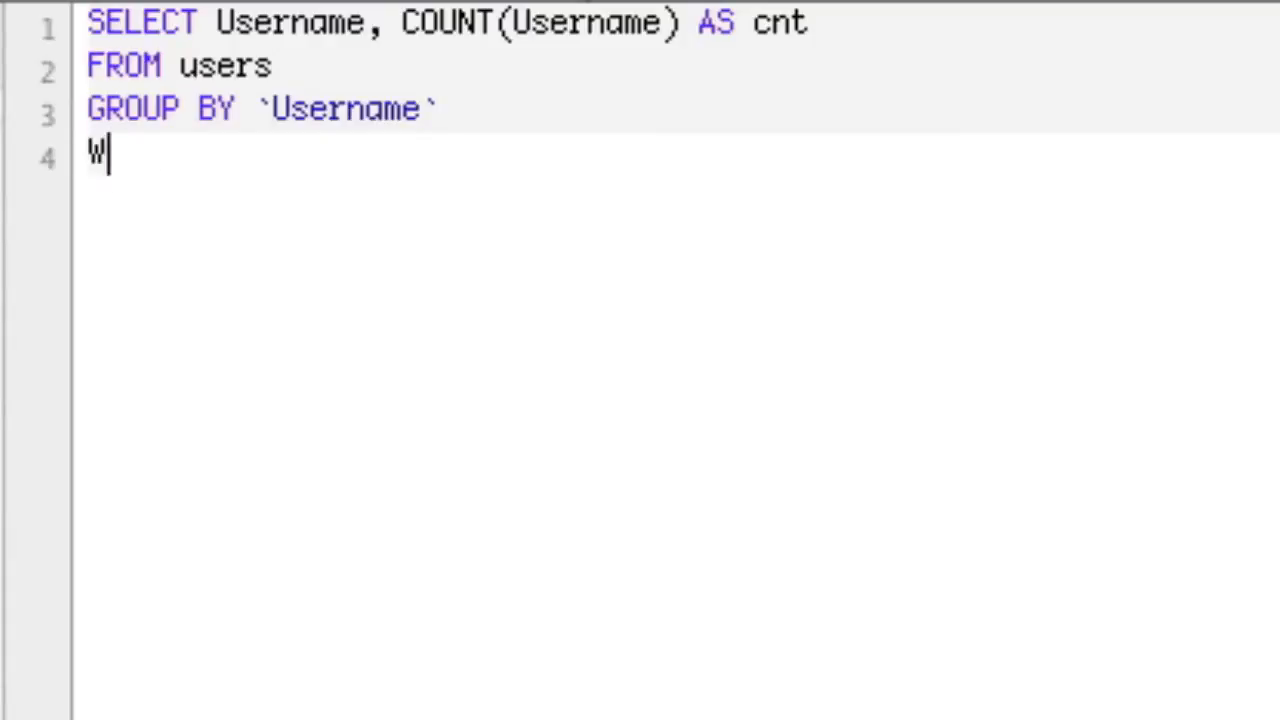
type("HERE")
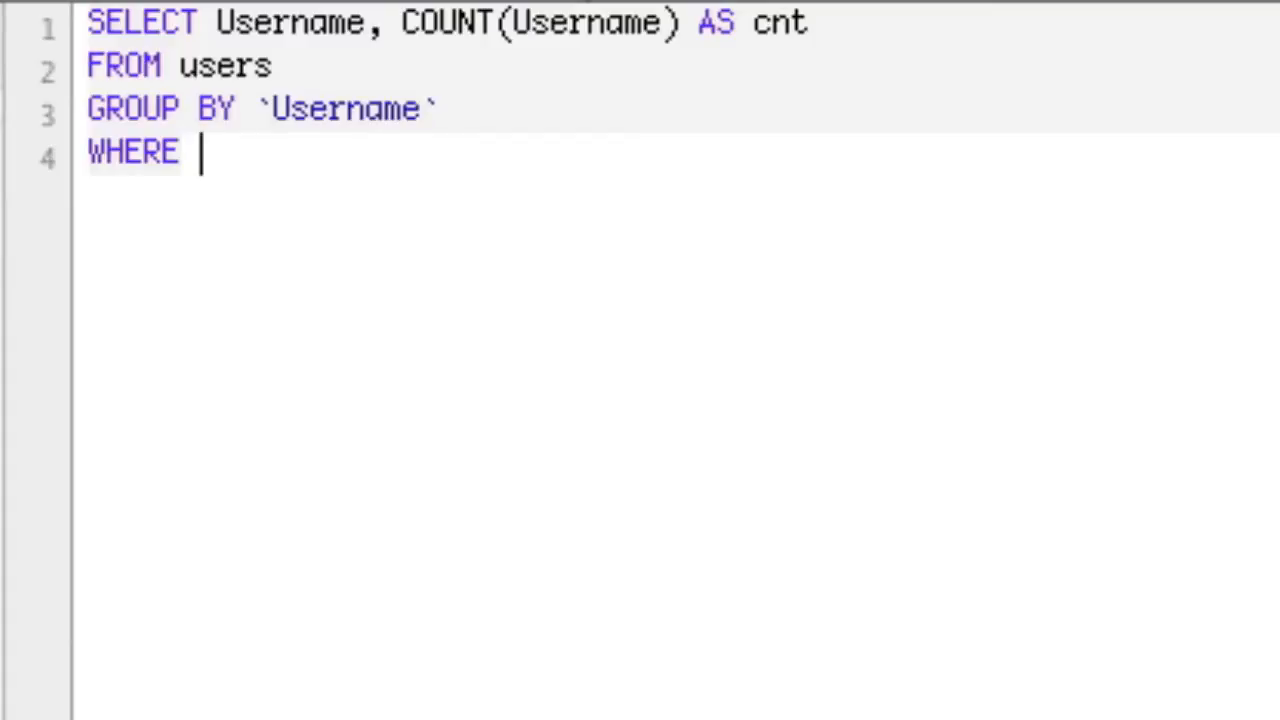
type("cnt > 1")
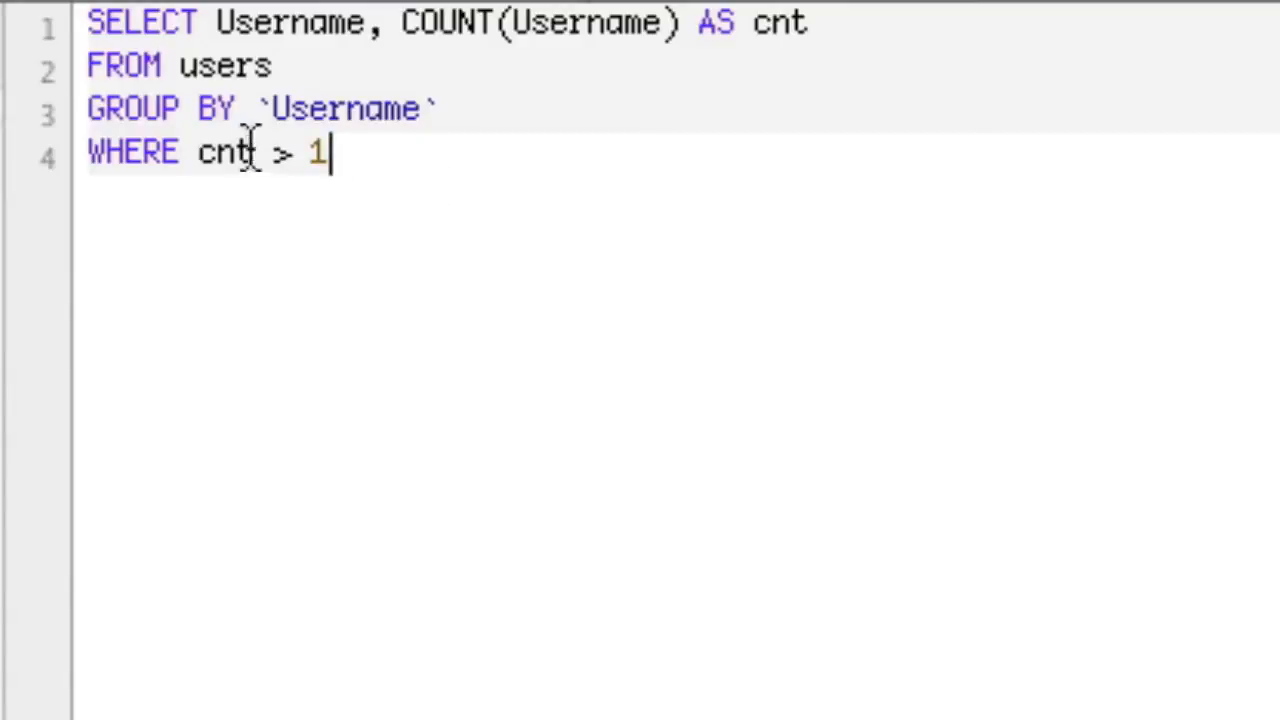
Rework the condition into HAVING cnt > 1 and run the query to list usernames occurring more than once.
double_click(225, 151)
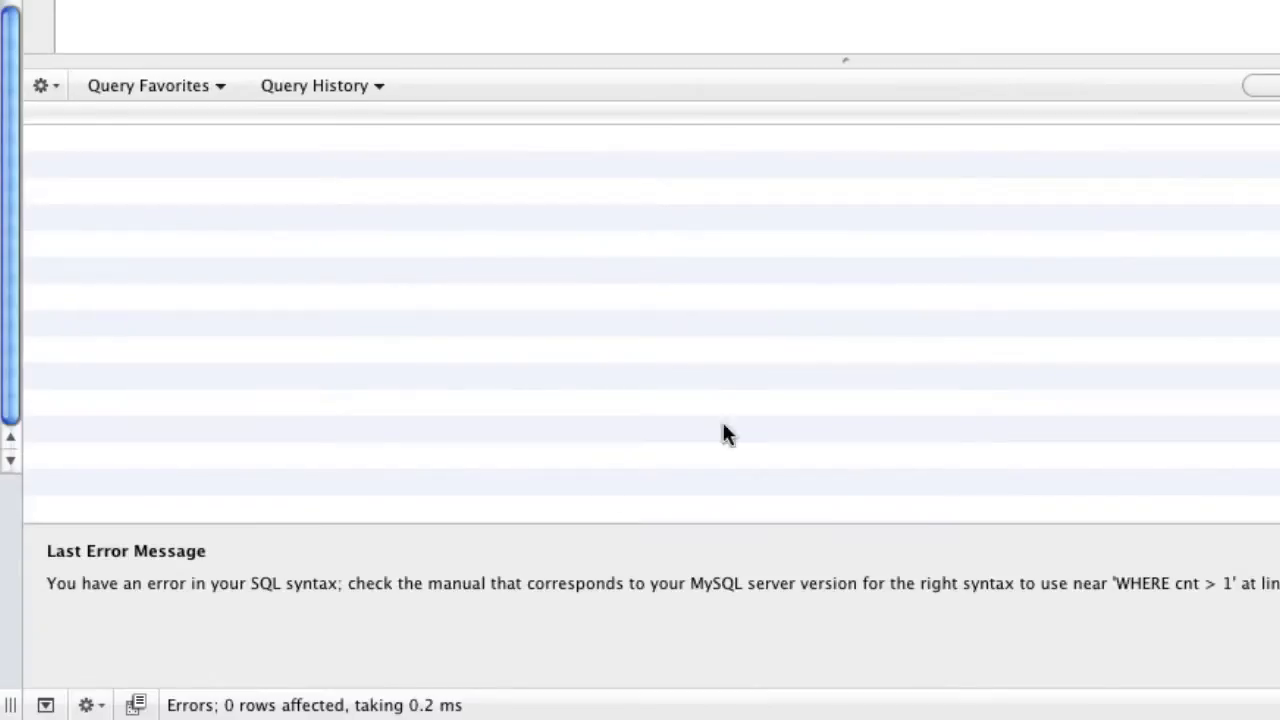
mouse_move(1145, 595)
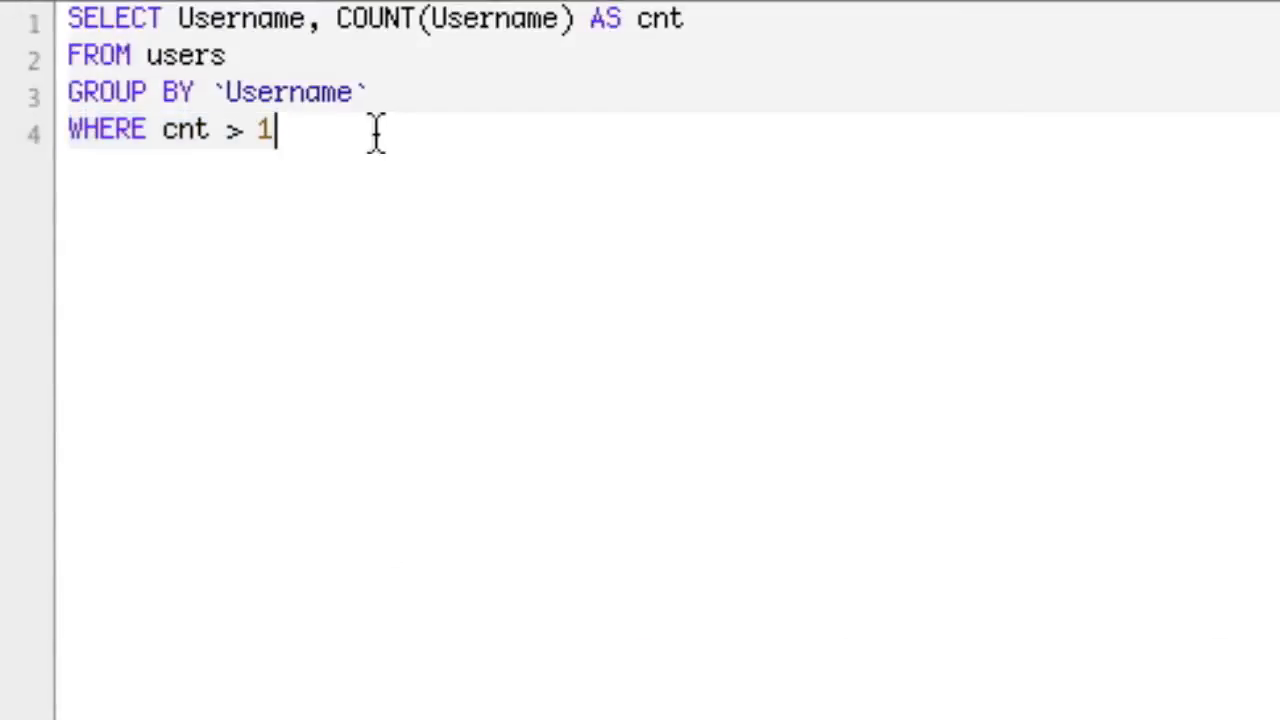
double_click(184, 129)
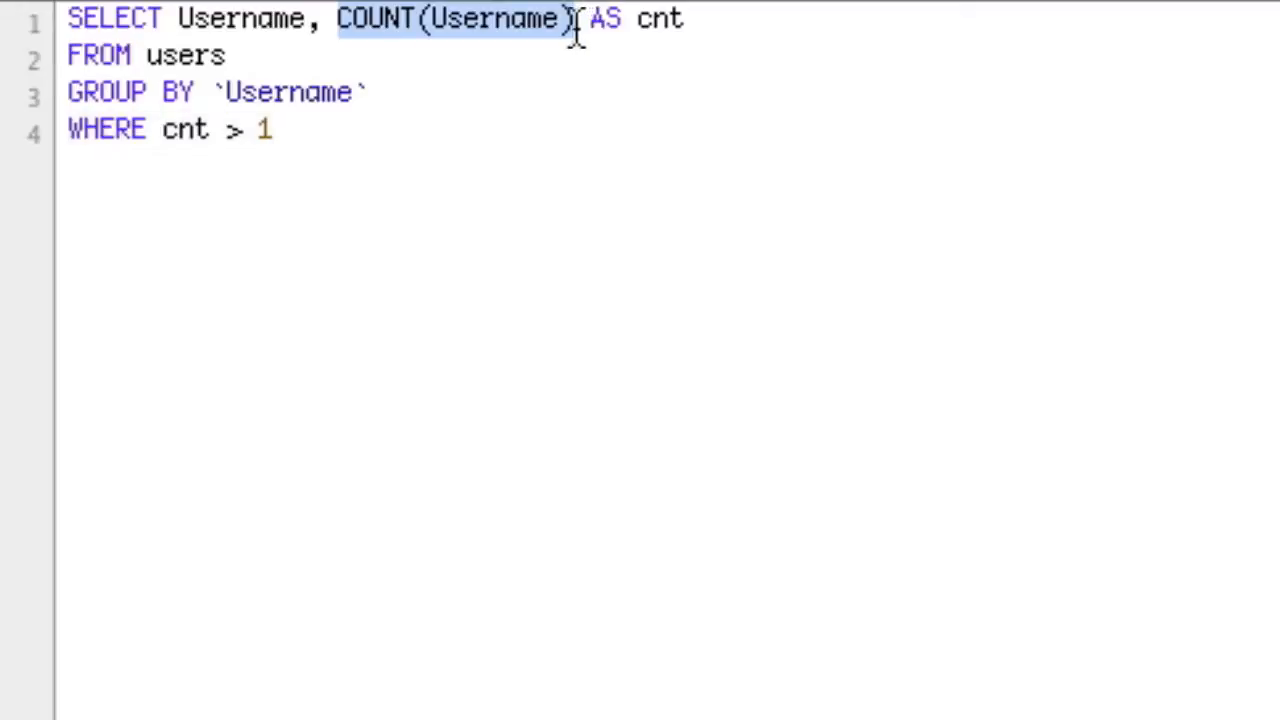
double_click(185, 130)
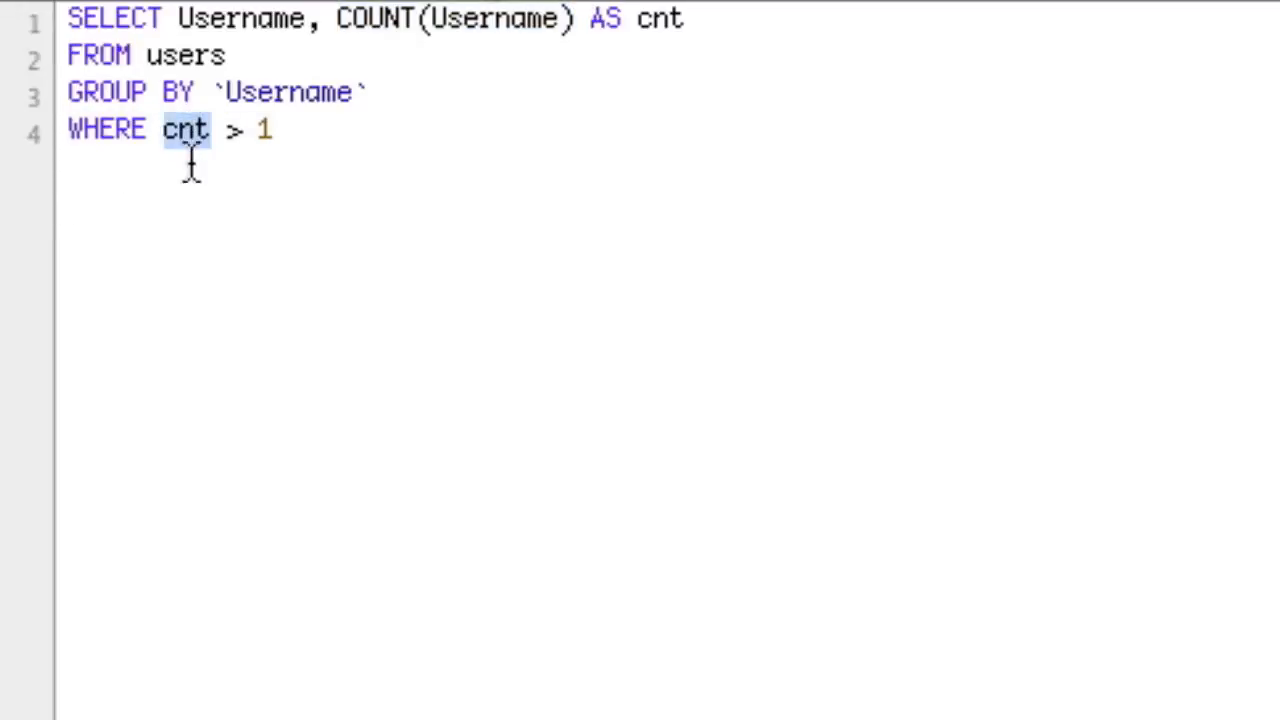
type("COUNT(Username)")
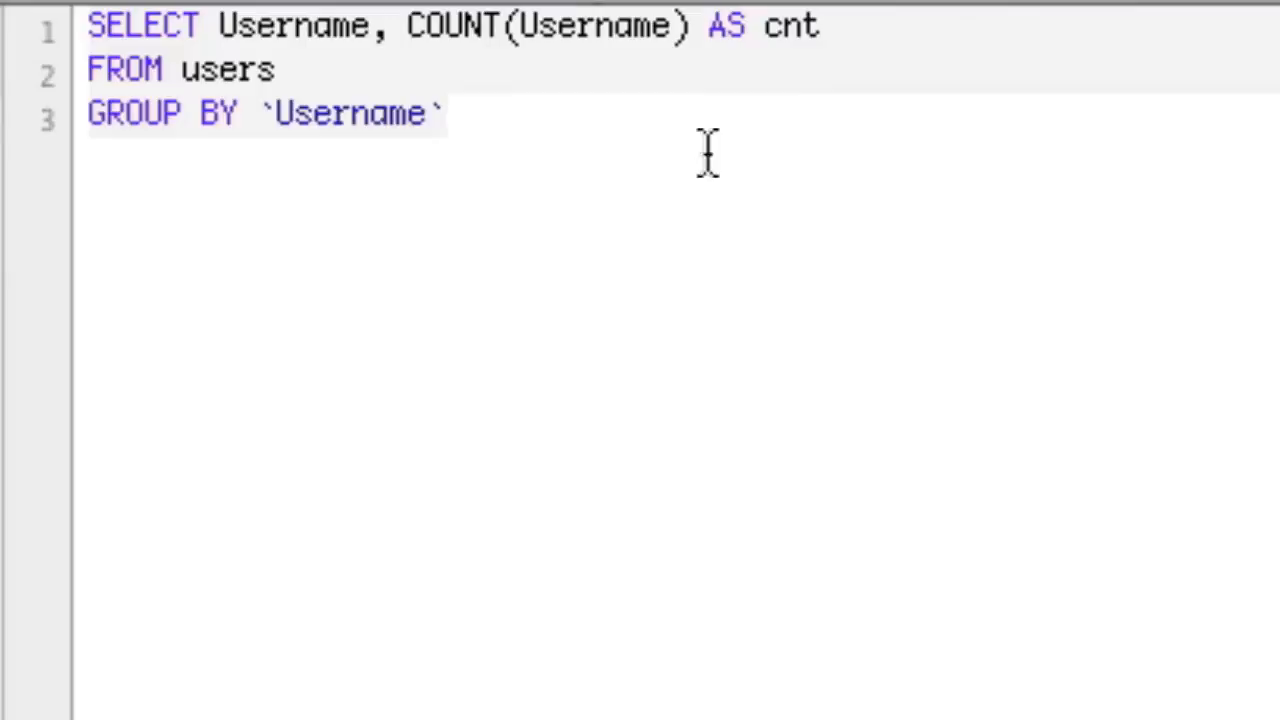
type("HAVING WHERE cnt > 1")
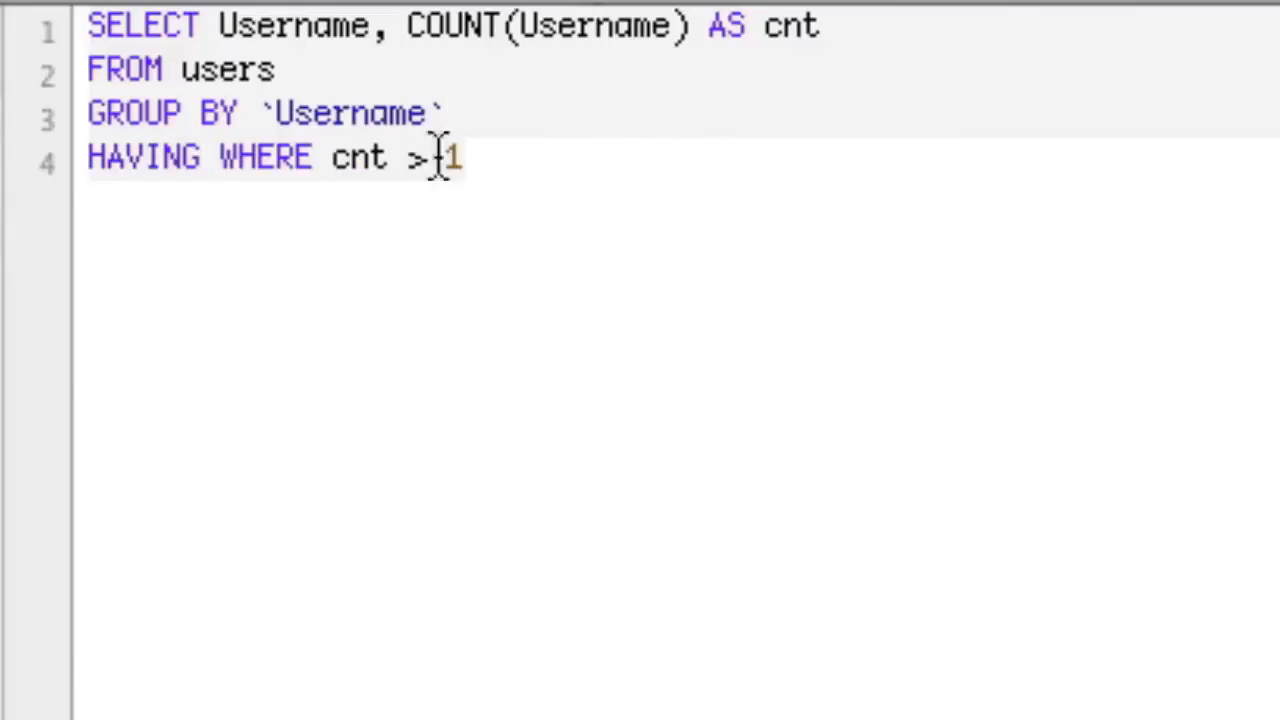
key("BackSpace")
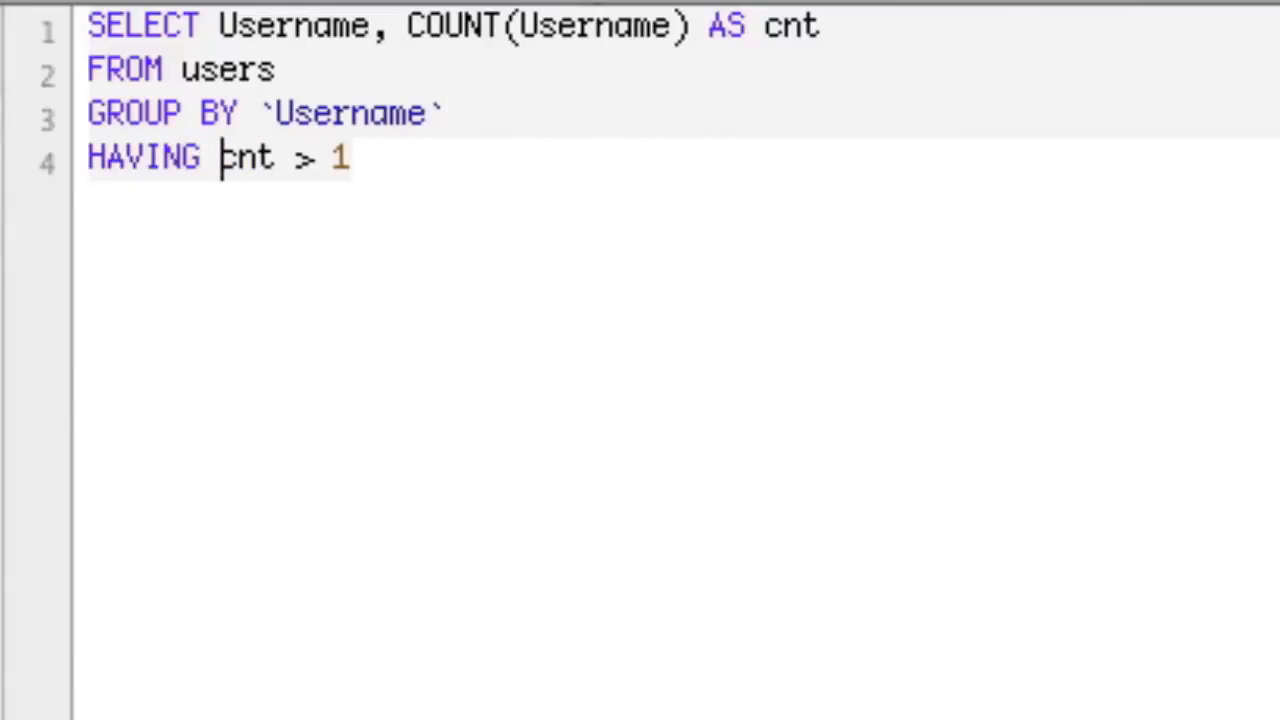
double_click(143, 157)
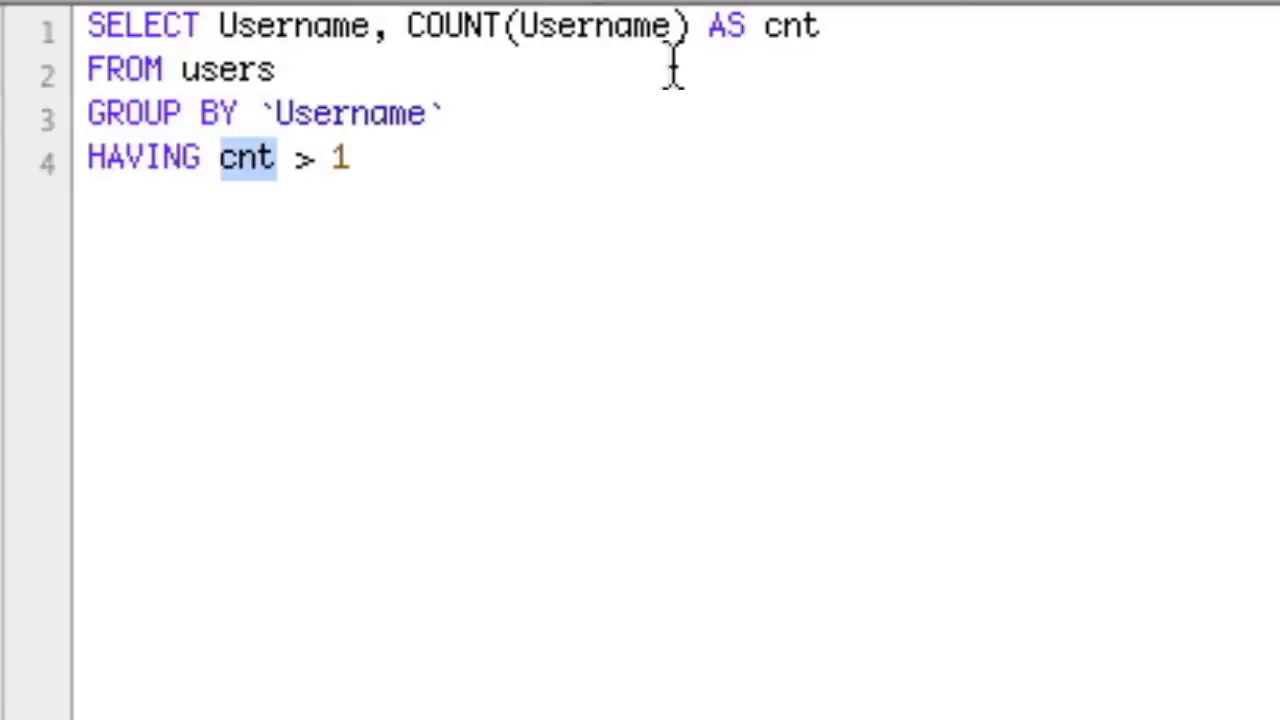
mouse_move(865, 40)
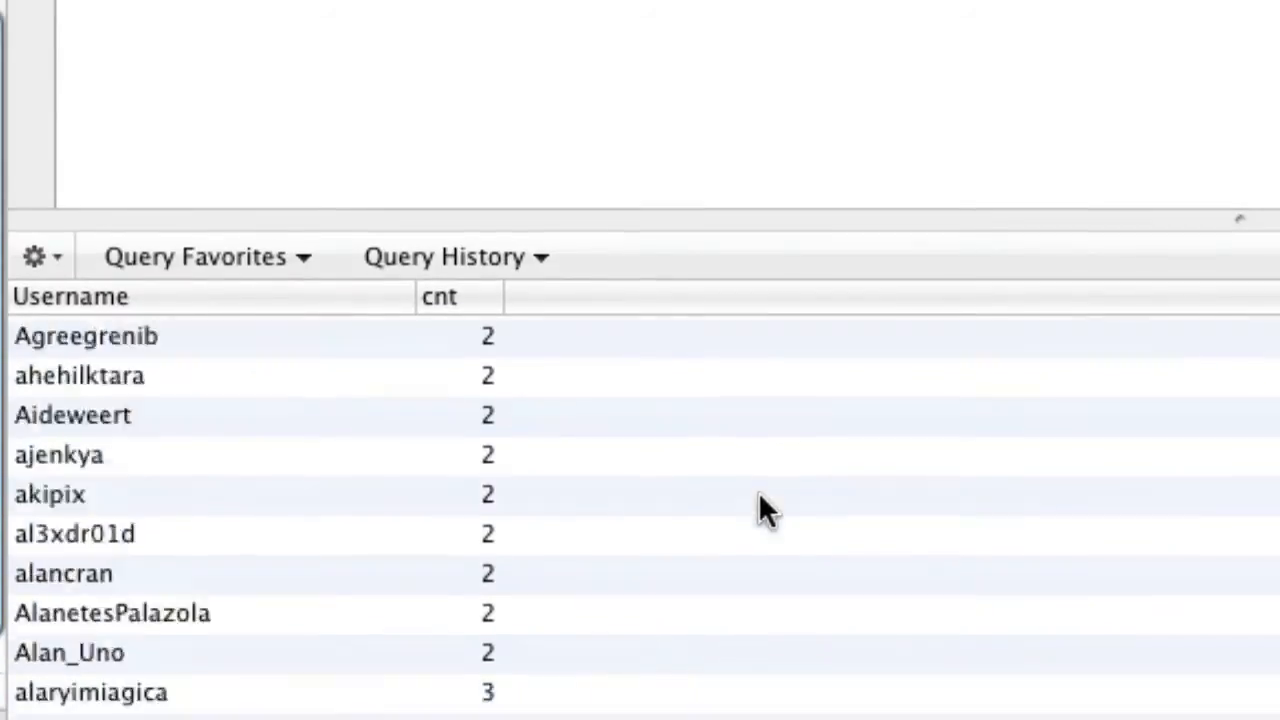
Scroll through the duplicate-username results returned by the HAVING query.
scroll("down", 3)
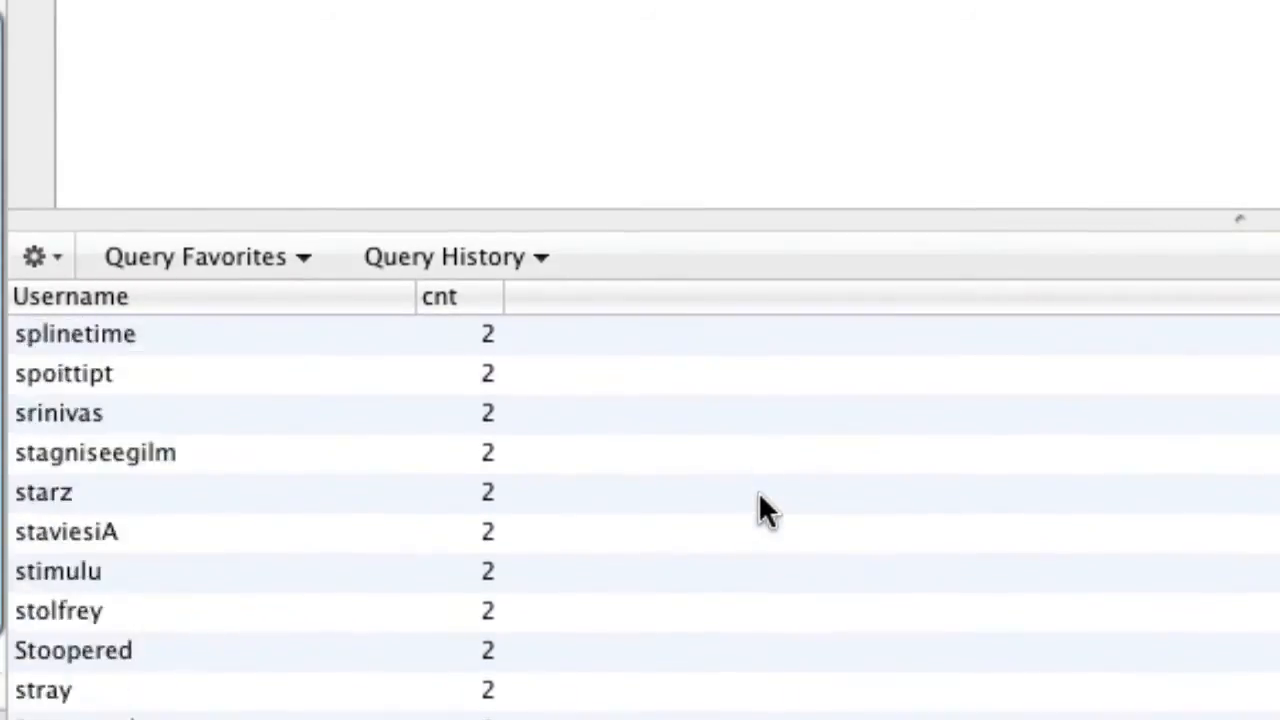
scroll("down", 3)
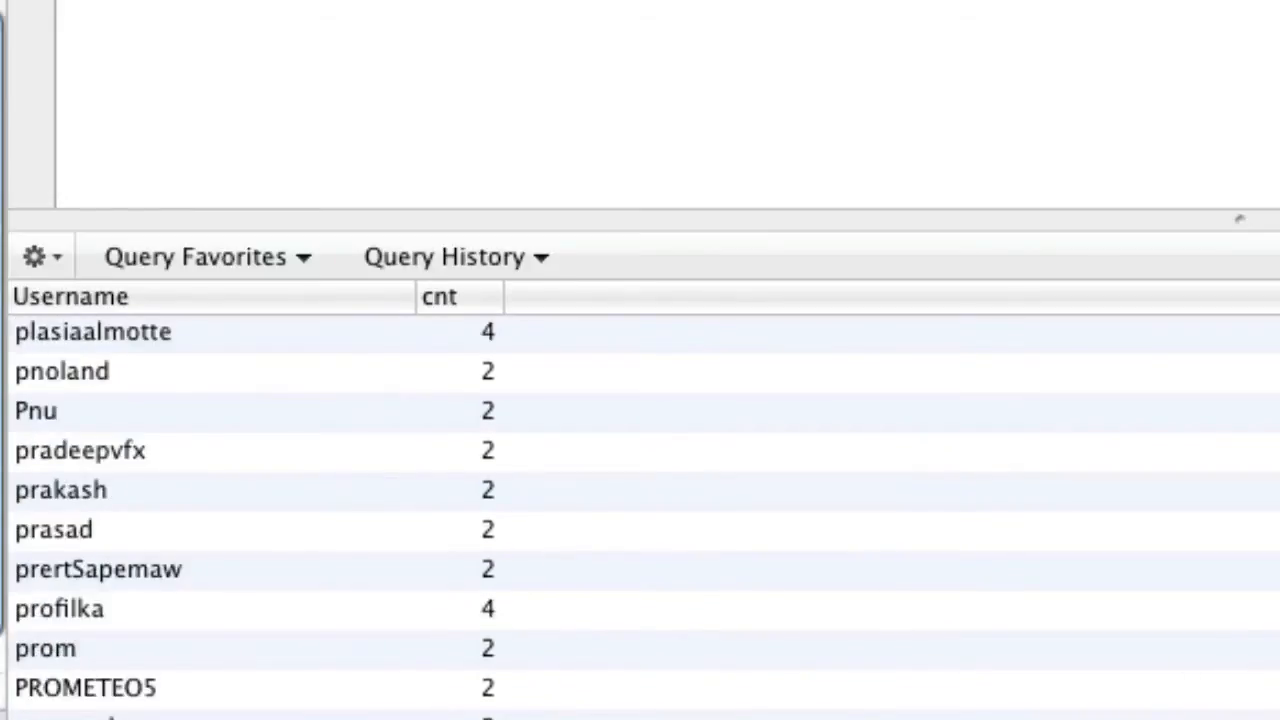
scroll("down", 3)
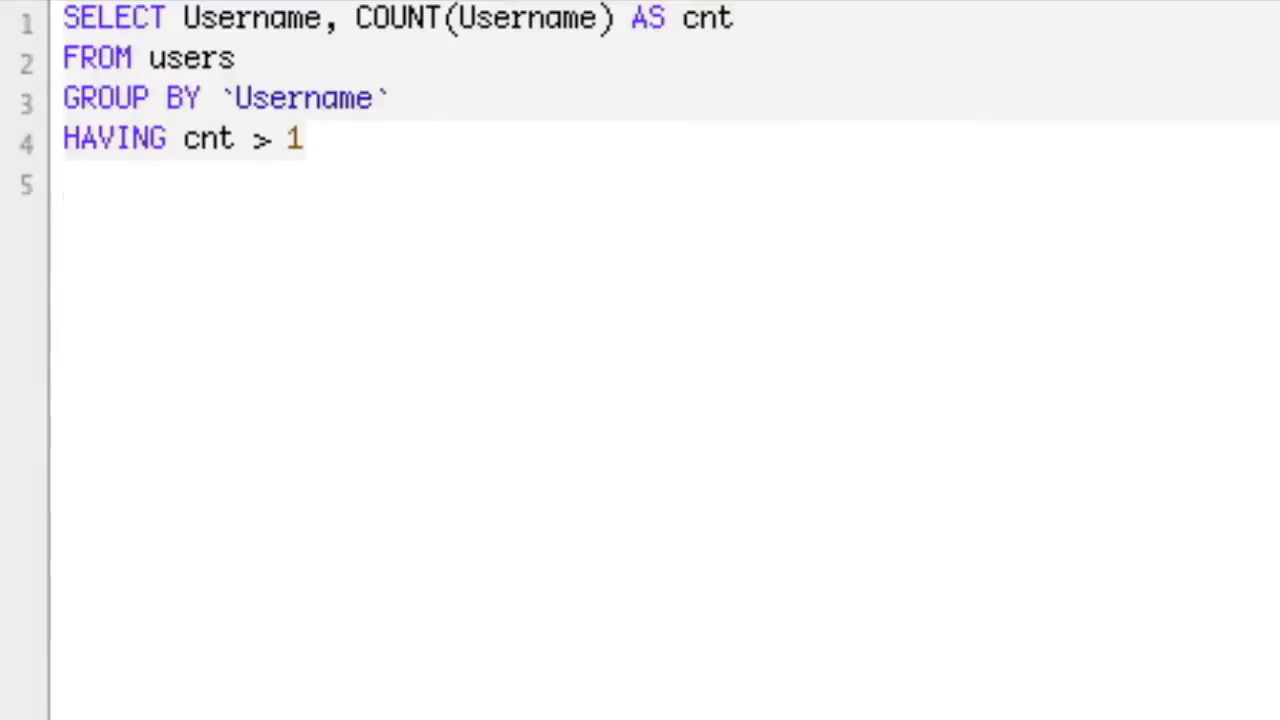
Add ORDER BY cnt DESC so duplicates sort from highest count to lowest.
type("ORDERY")
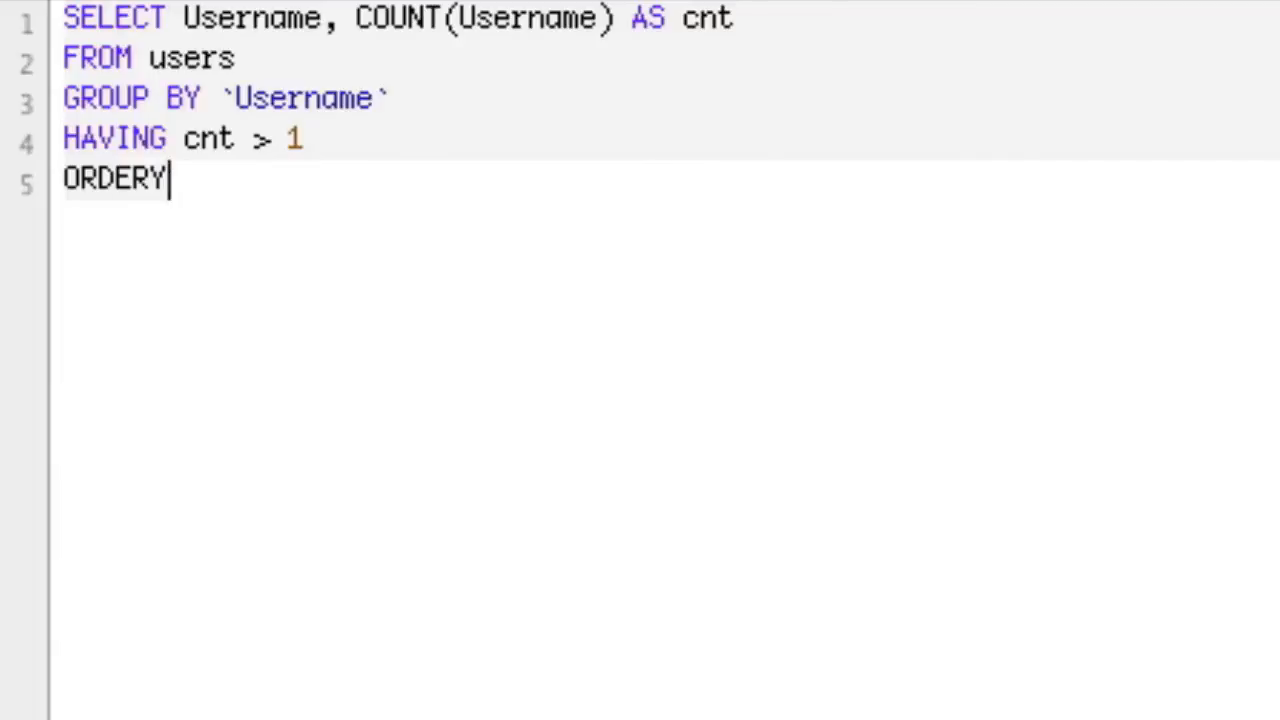
type("BY cnt")
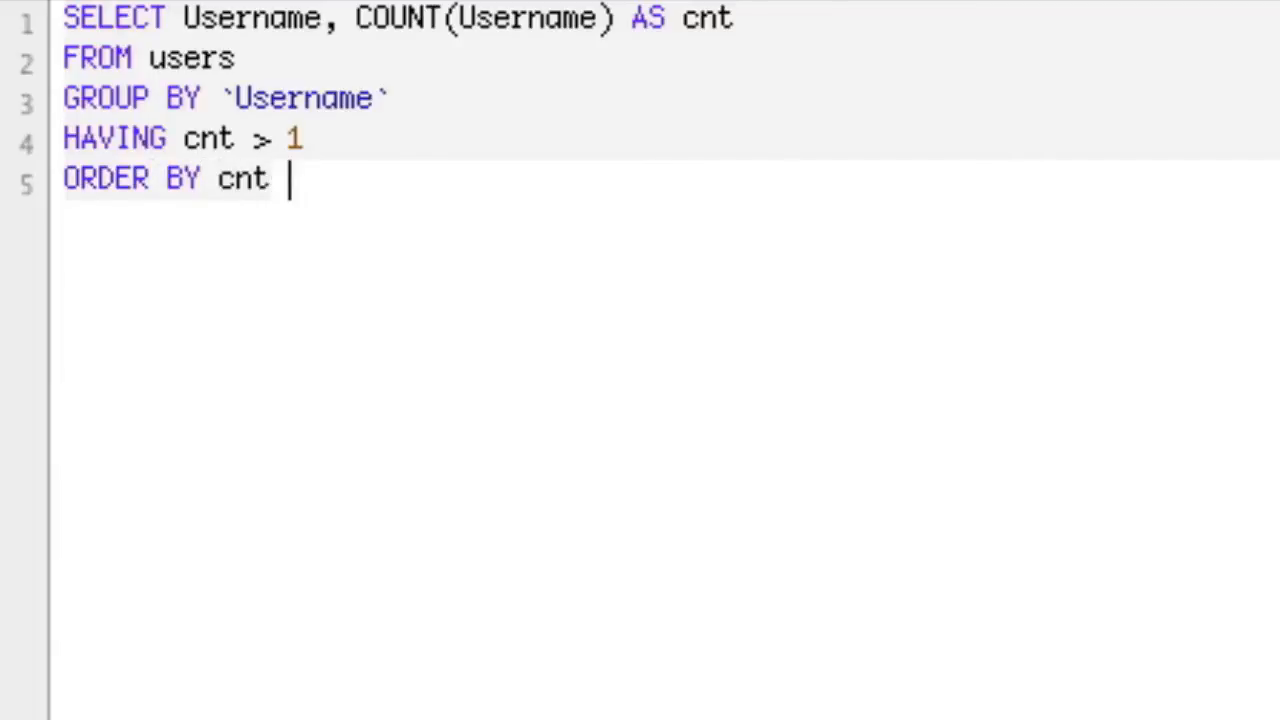
type("DESC")
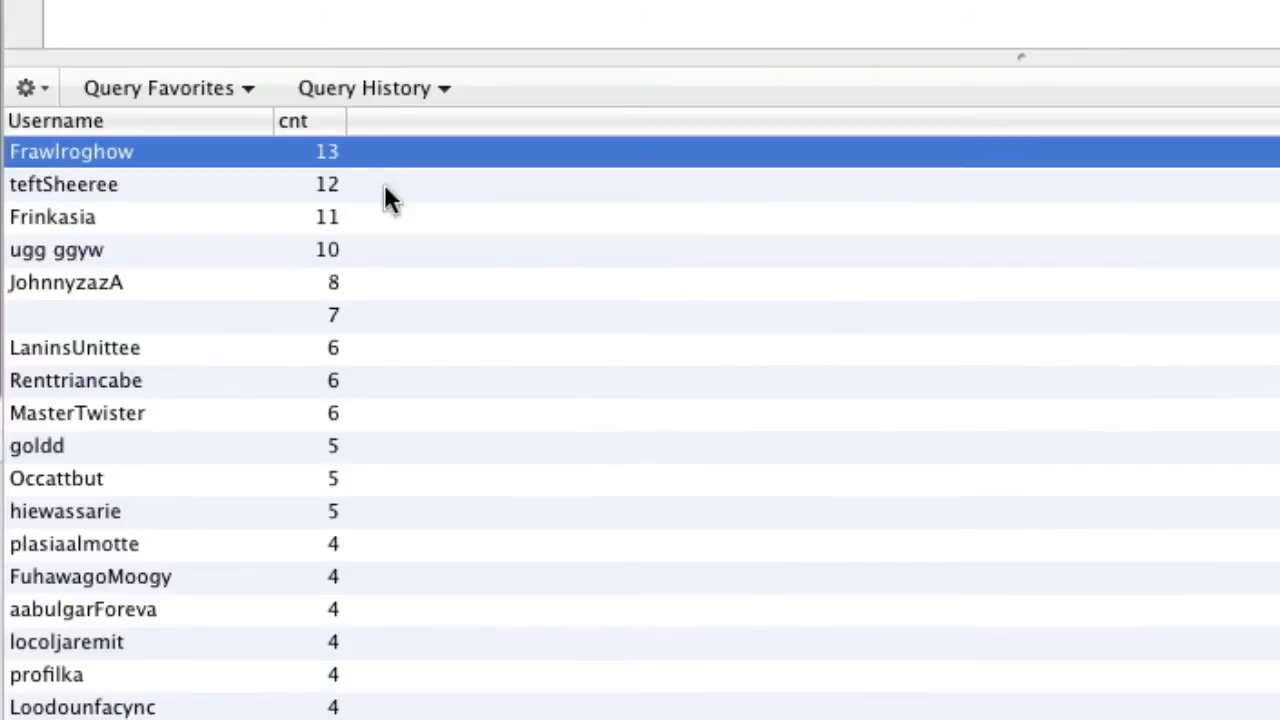
mouse_move(320, 175)
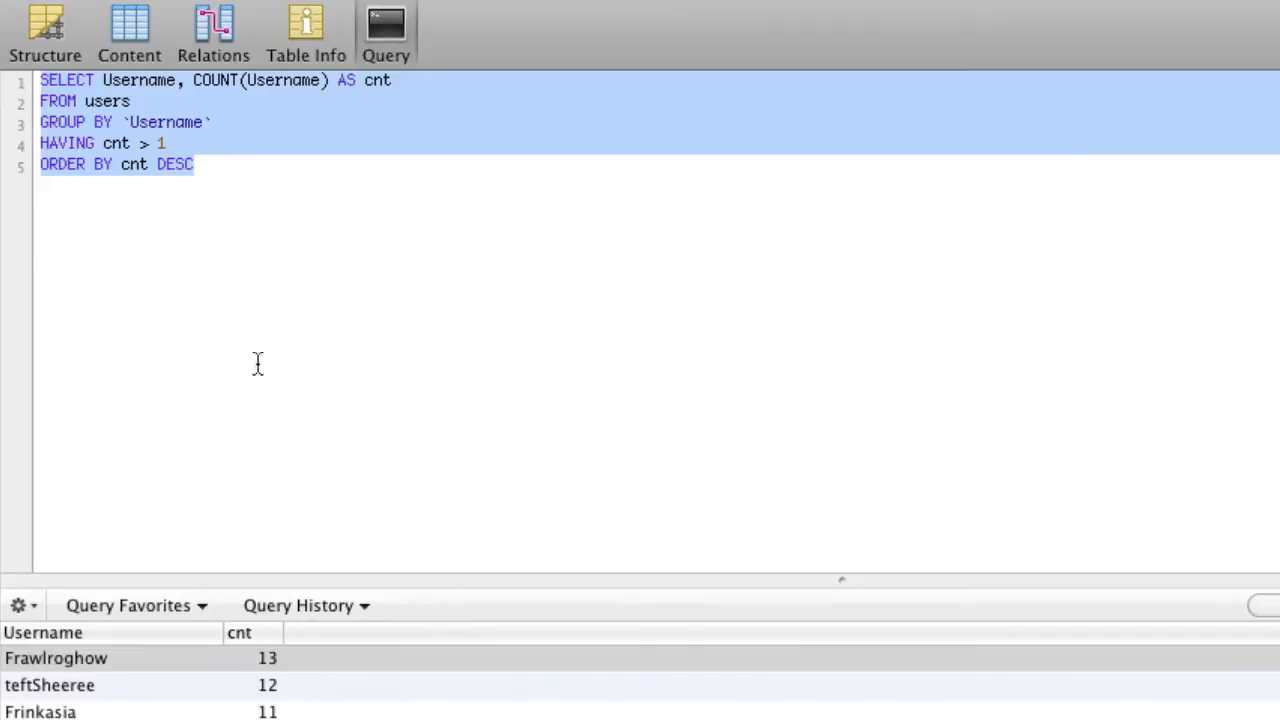
mouse_move(212, 380)
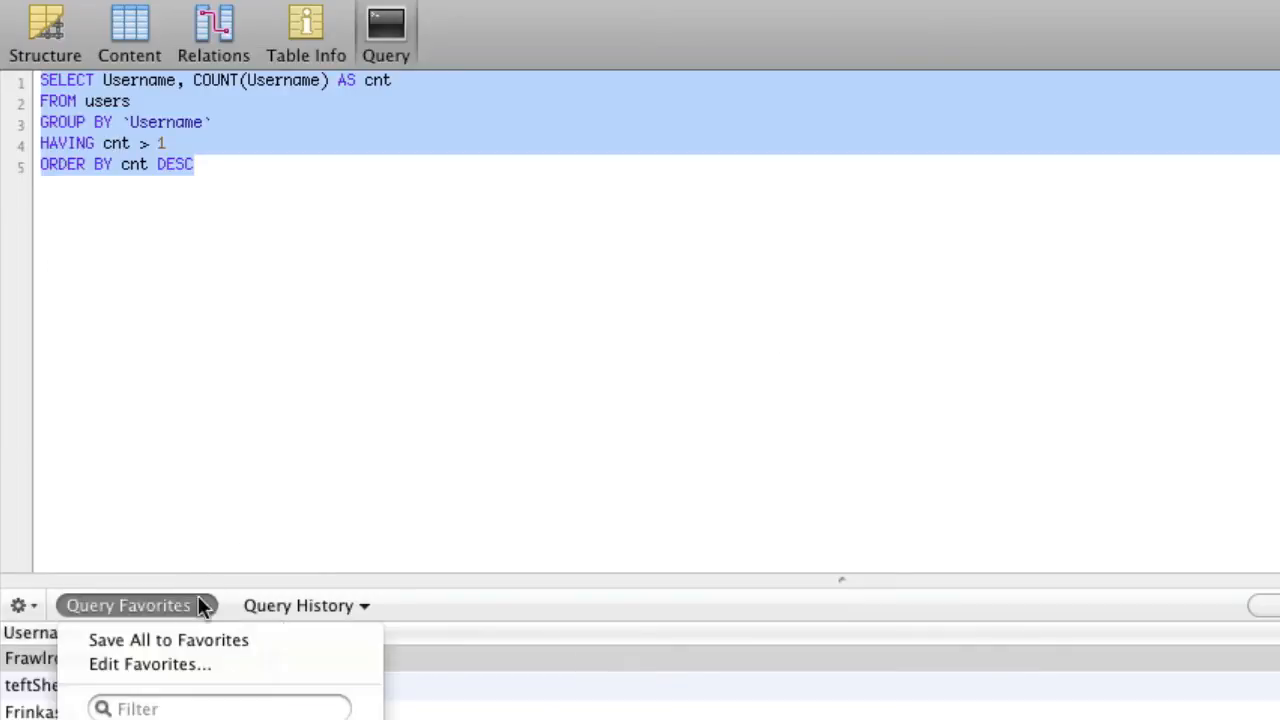
Save the query as a global favorite named Find Duplicates.
left_click(168, 640)
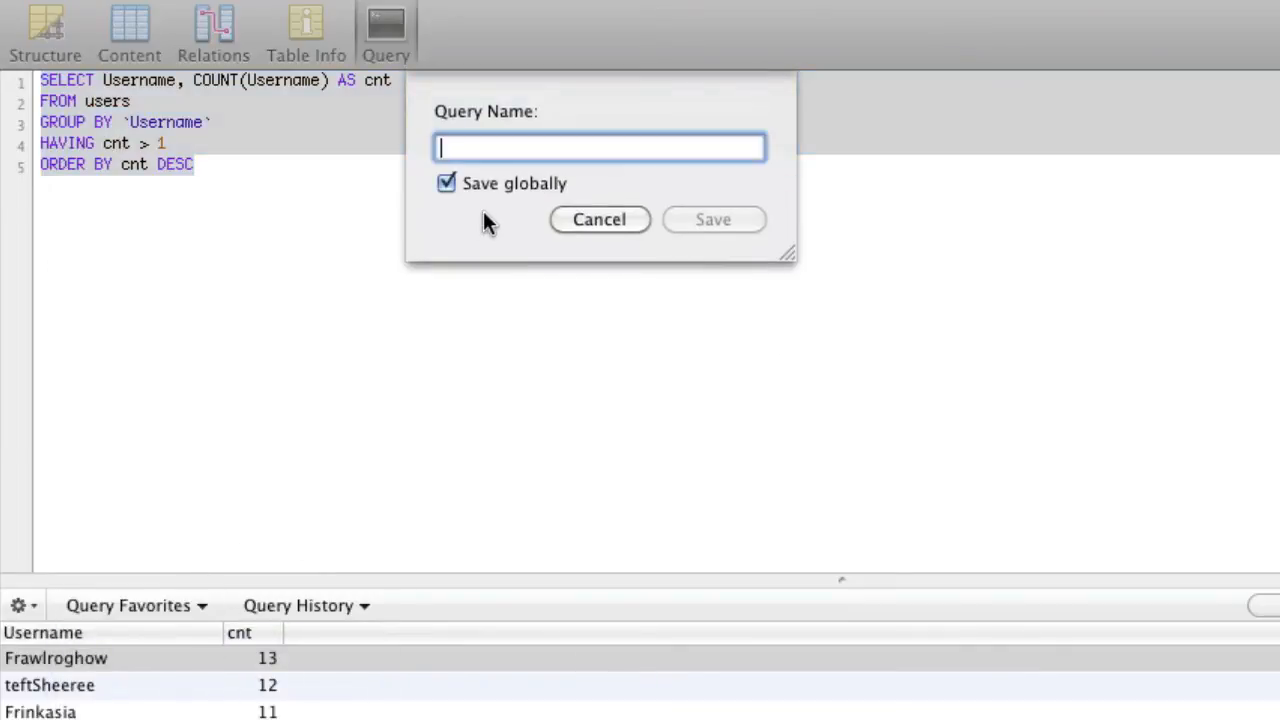
type("Find DUp")
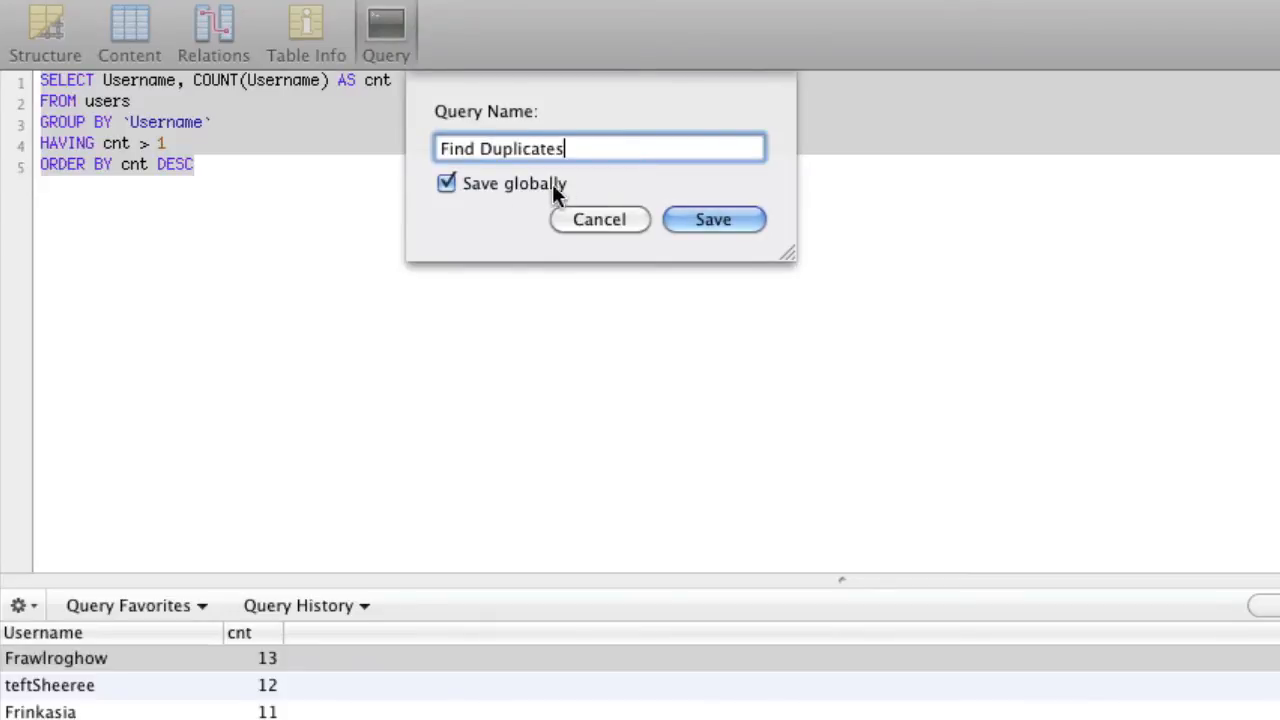
left_click(713, 219)
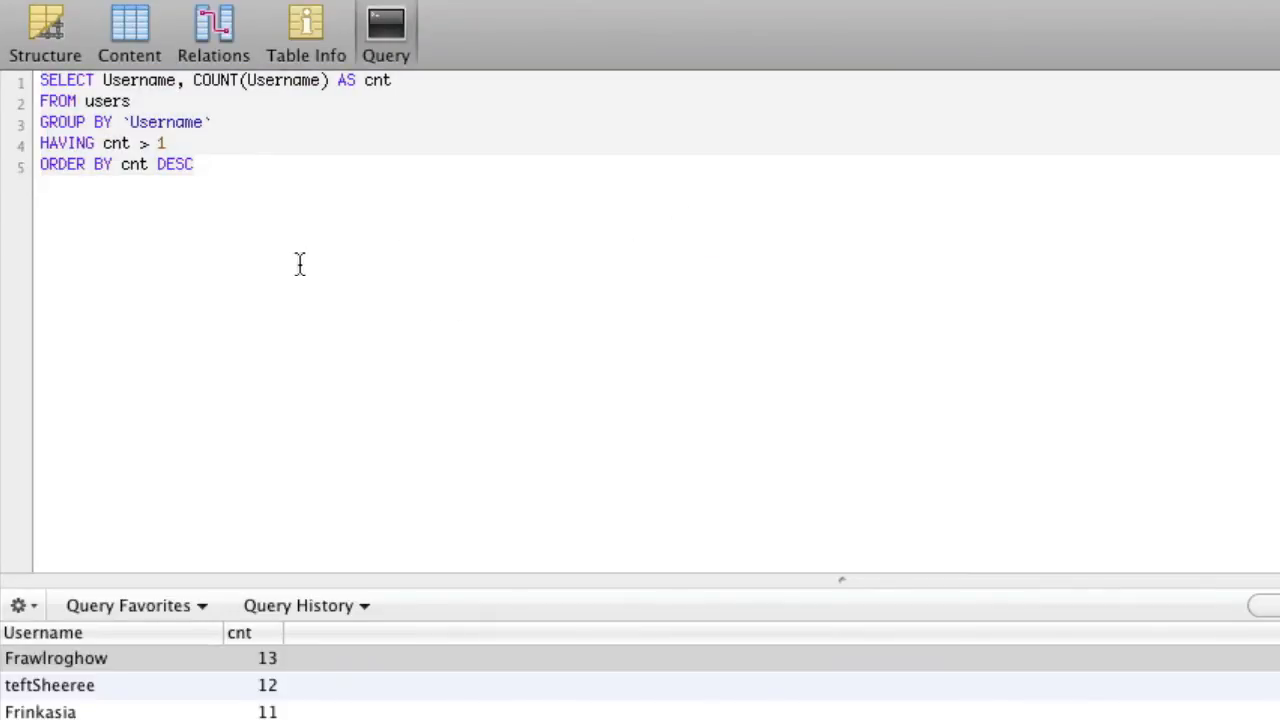
left_click(196, 164)
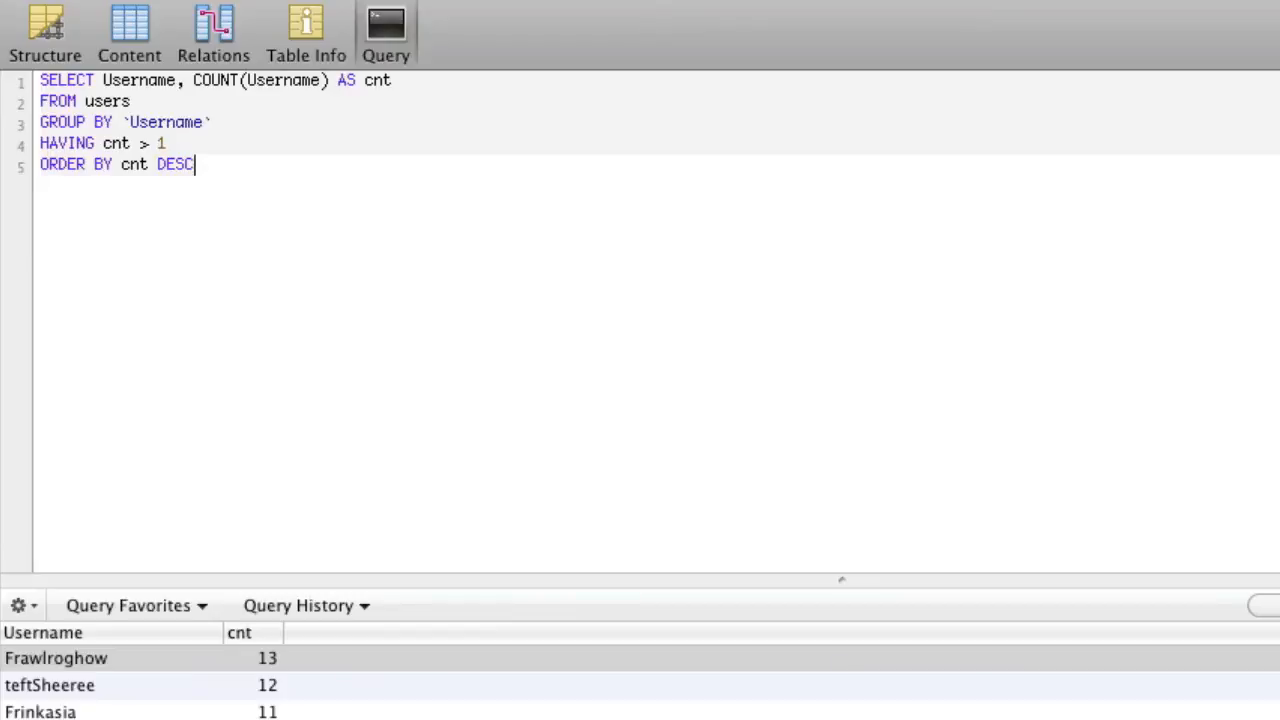
mouse_move(327, 248)
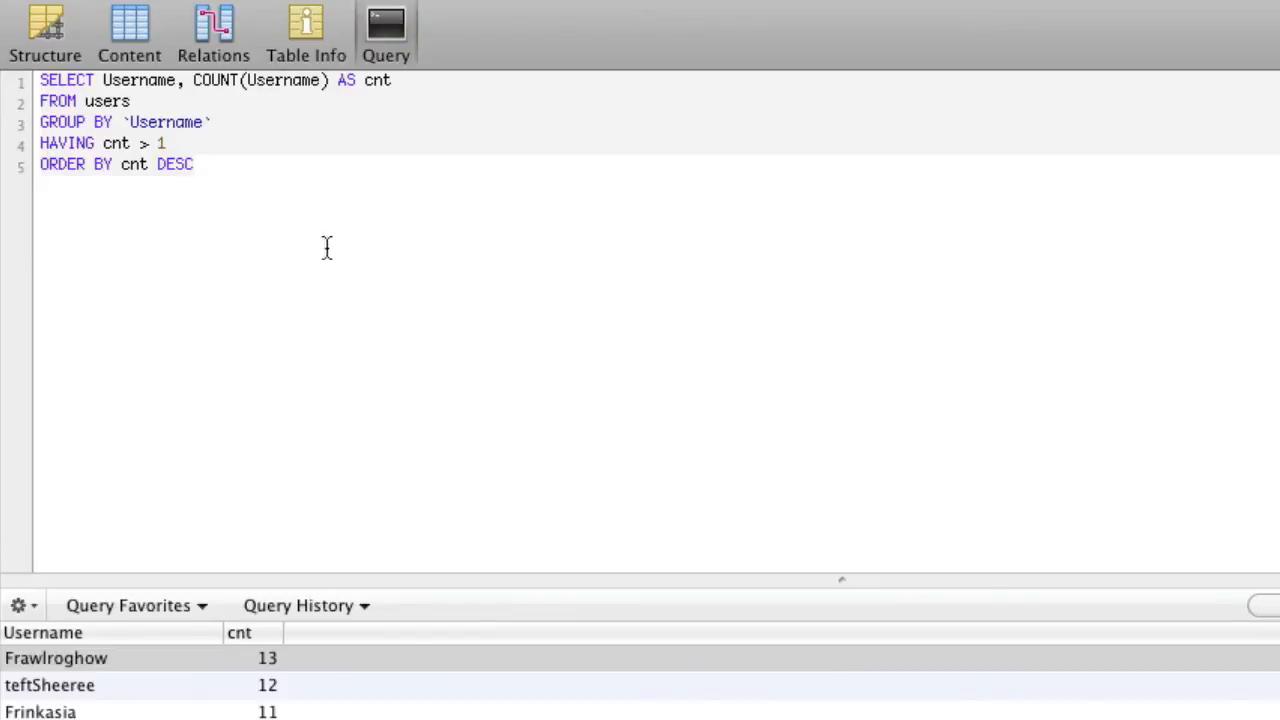
Change the query to select UserID and COUNT(SubscriberID) from the subscriptions table.
left_click(135, 605)
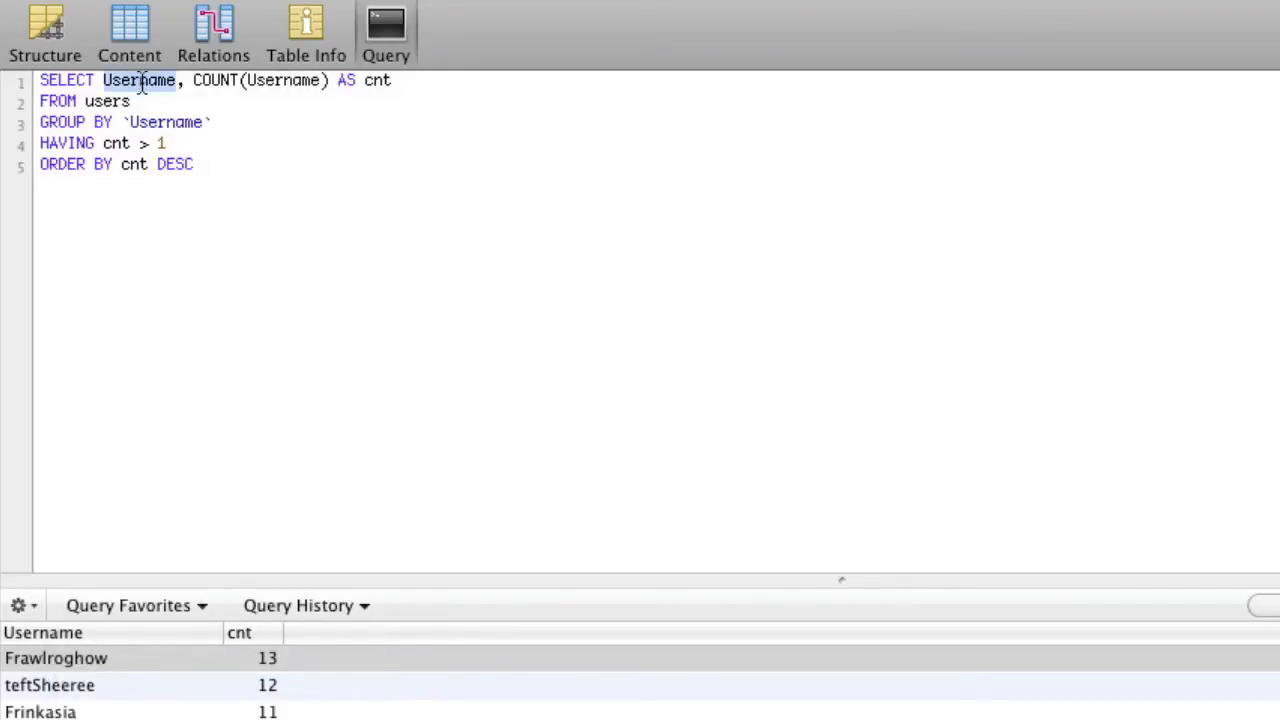
type("UserID")
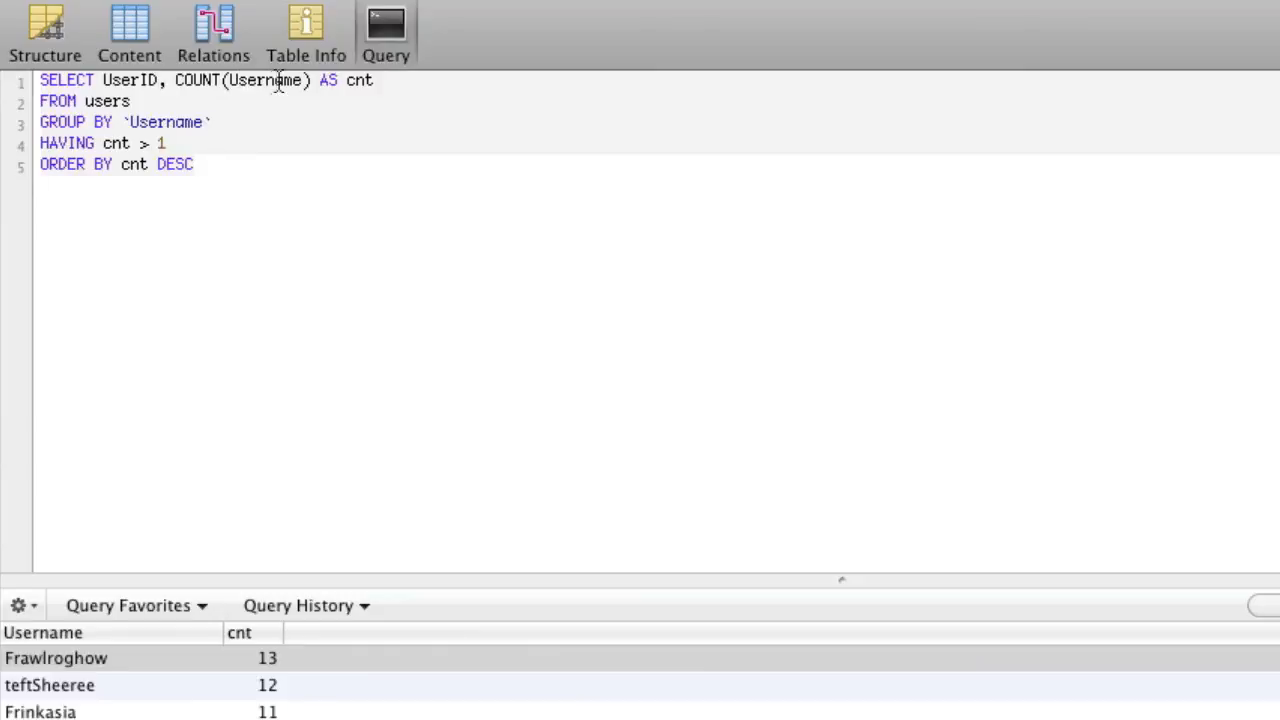
type("UserID")
type("subscription")
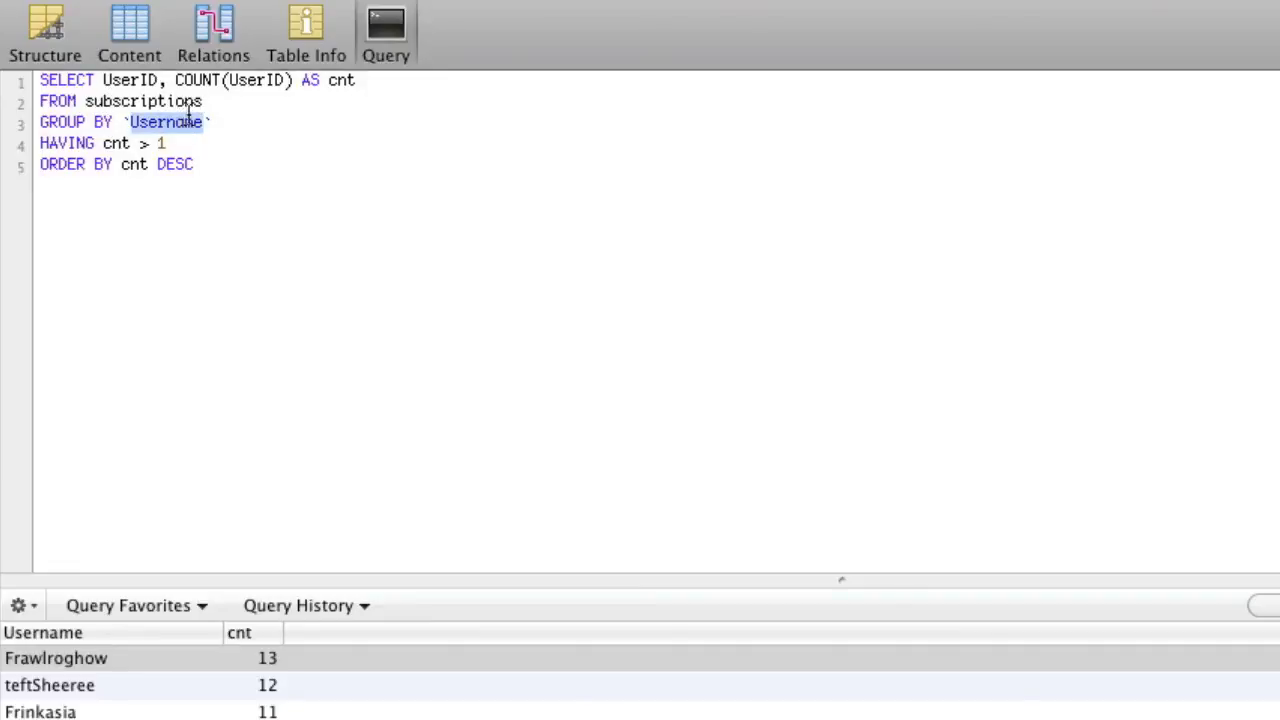
mouse_move(254, 90)
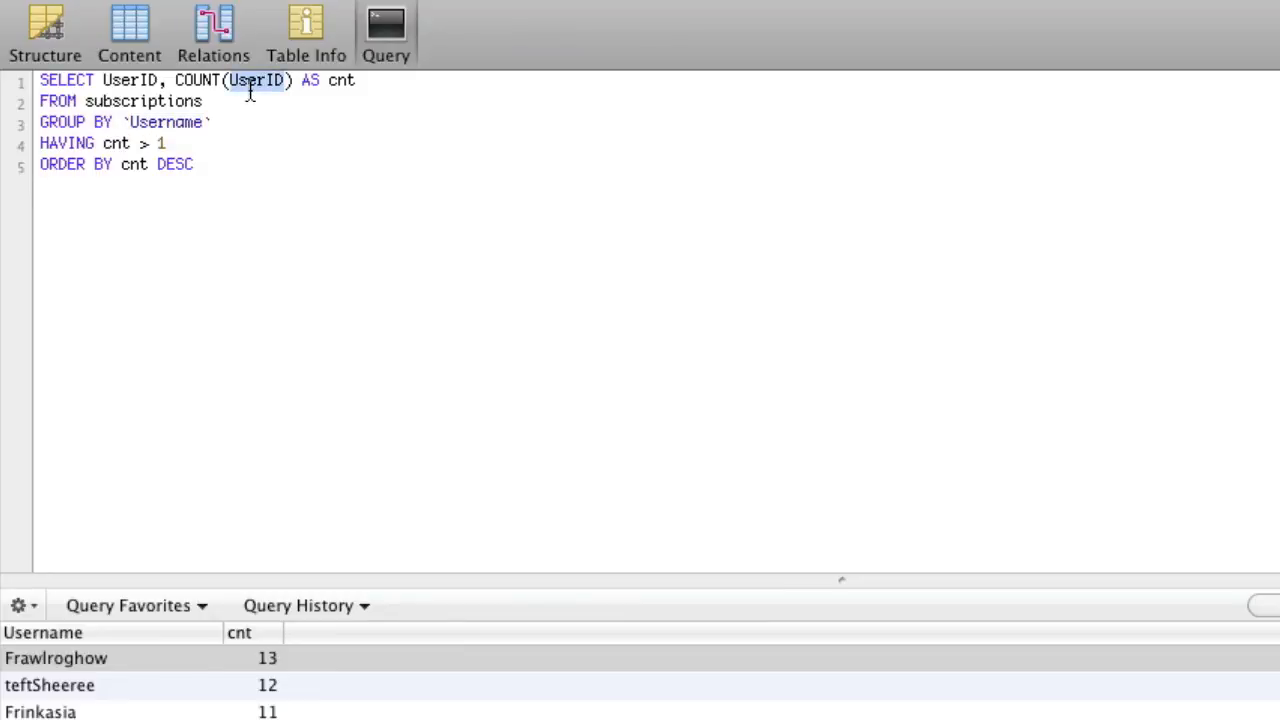
type("Subsc")
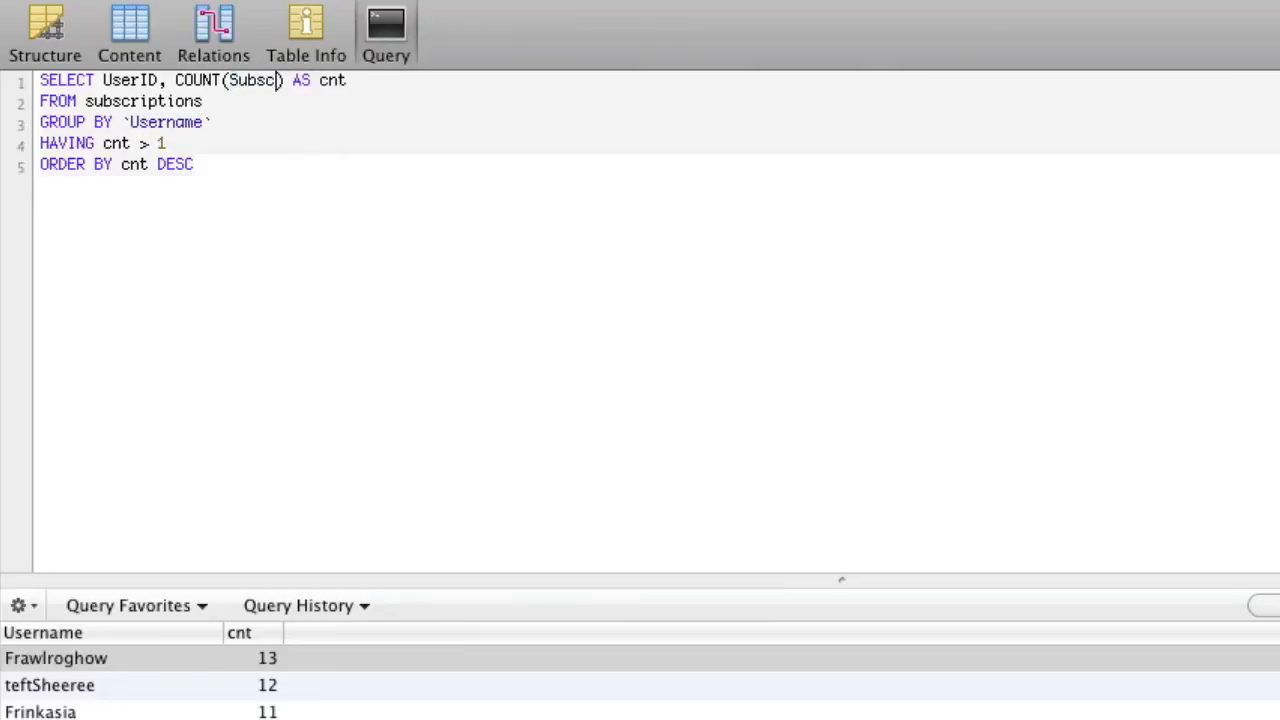
type("riberID")
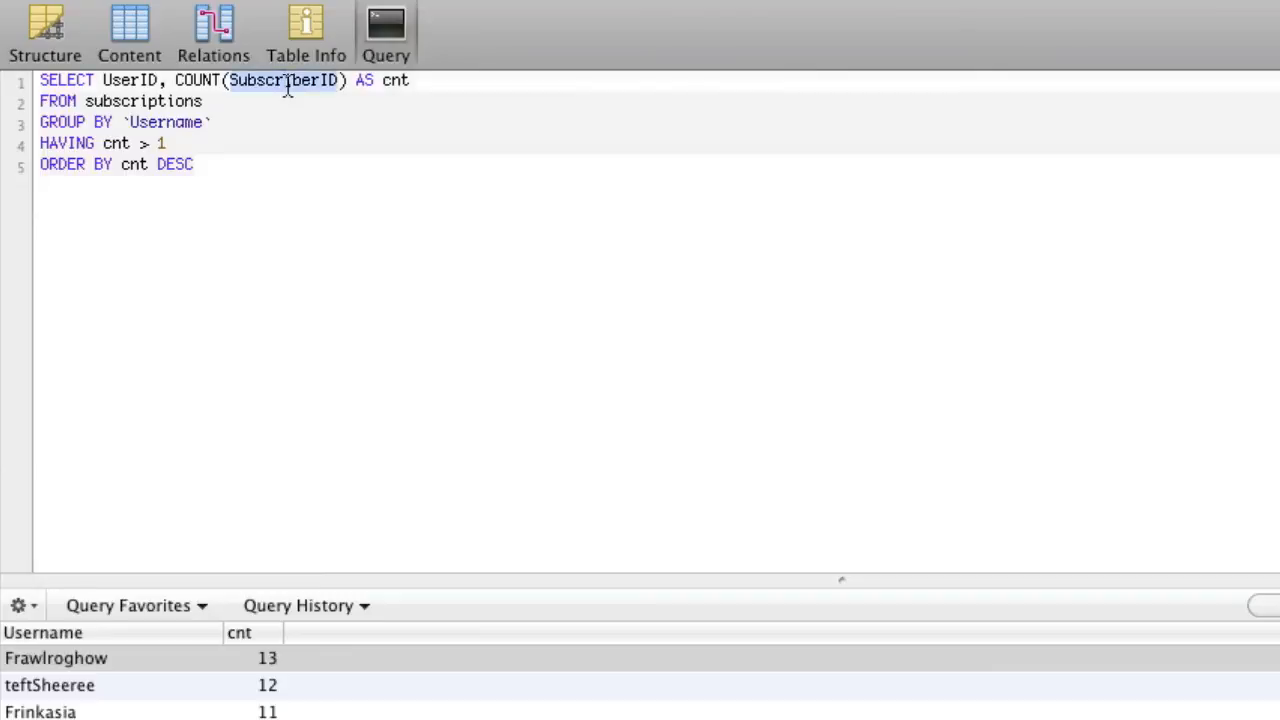
type("SubscriberID")
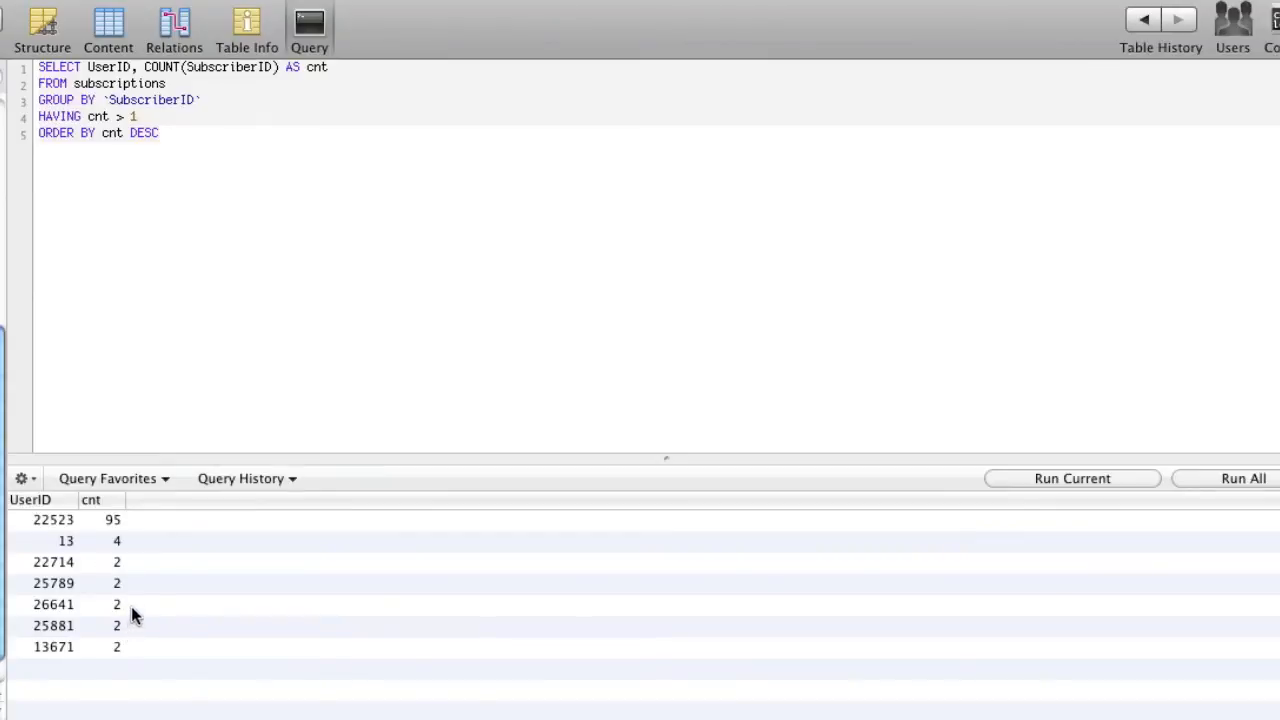
mouse_move(230, 181)
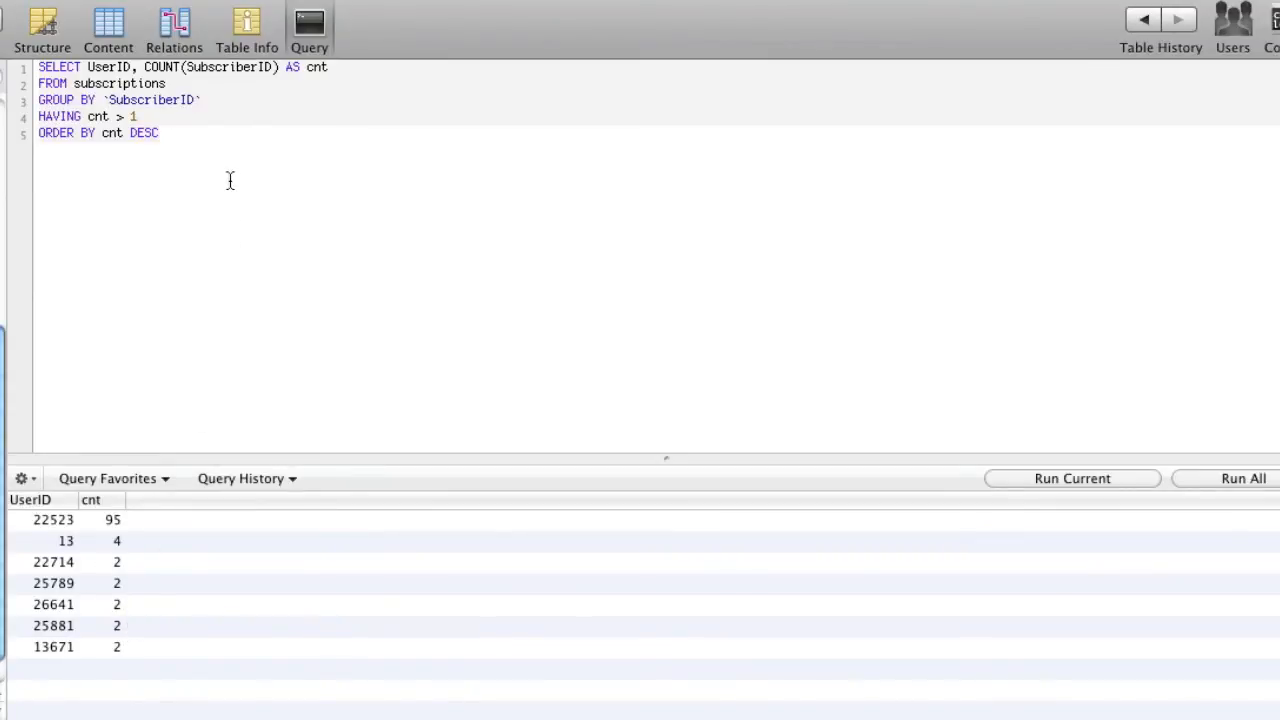
Group by `SubscriberID` and run, listing UserIDs with duplicate subscriptions.
left_click(195, 99)
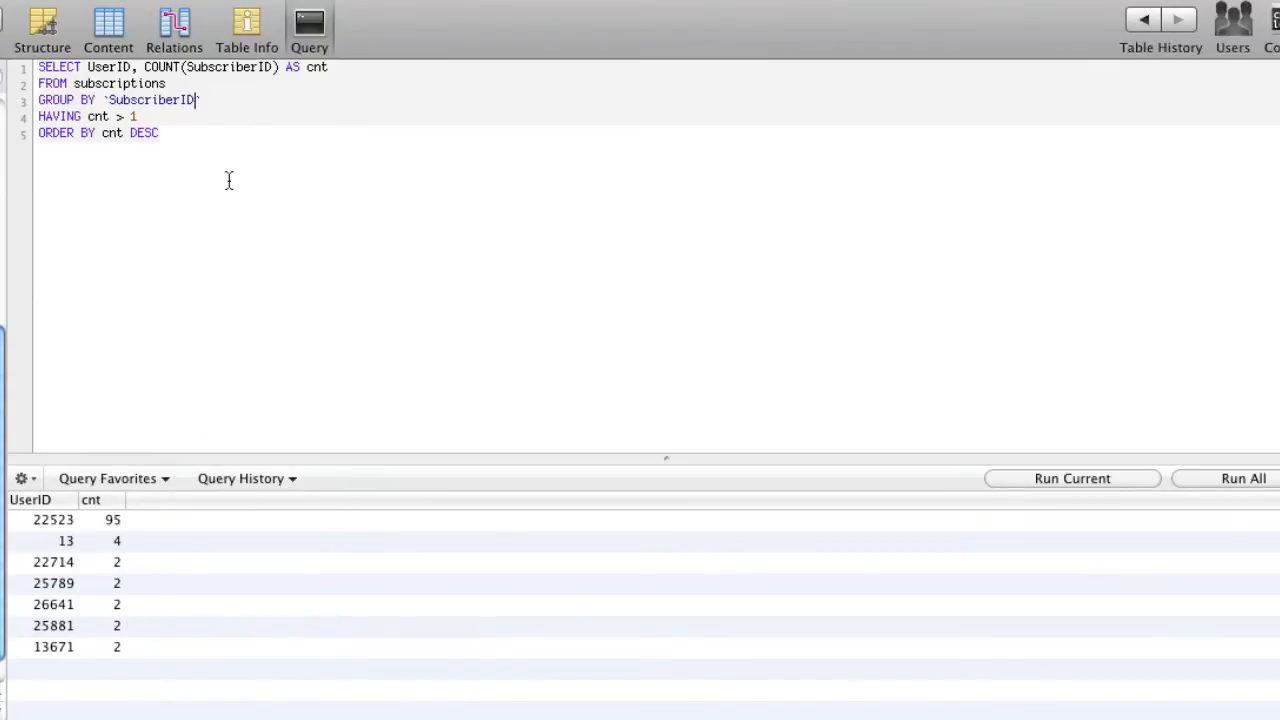
mouse_move(220, 174)
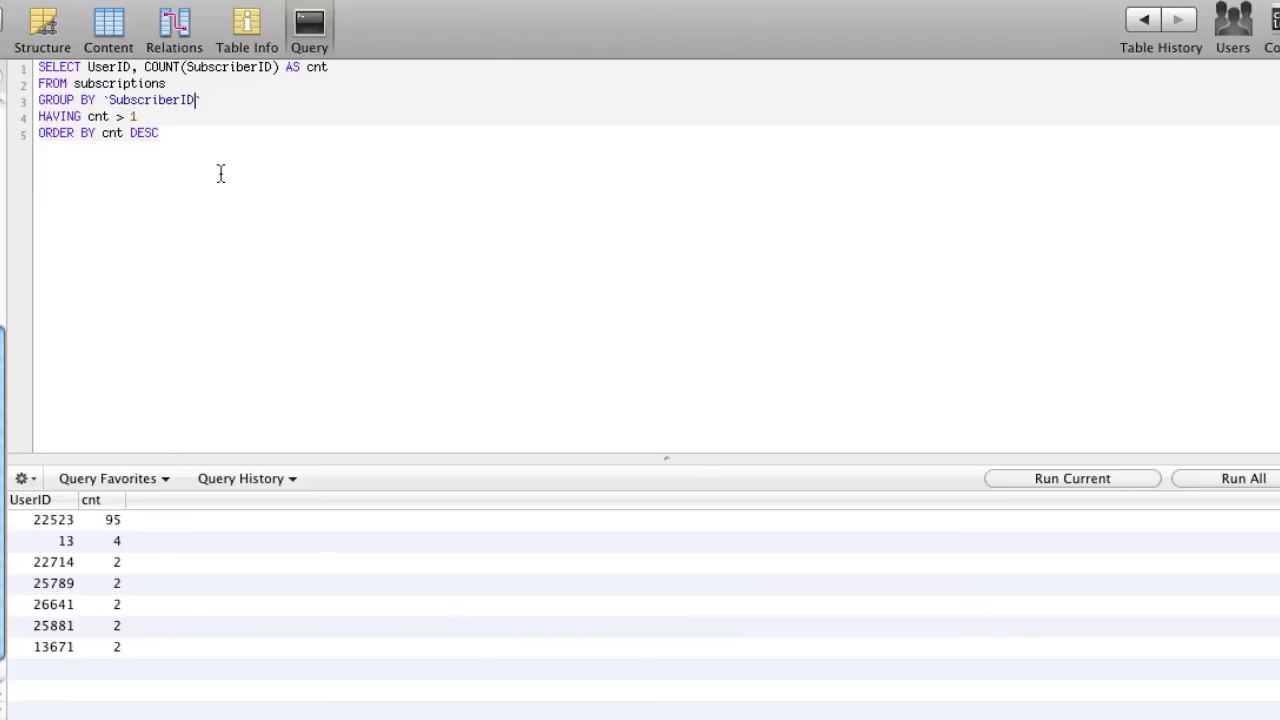